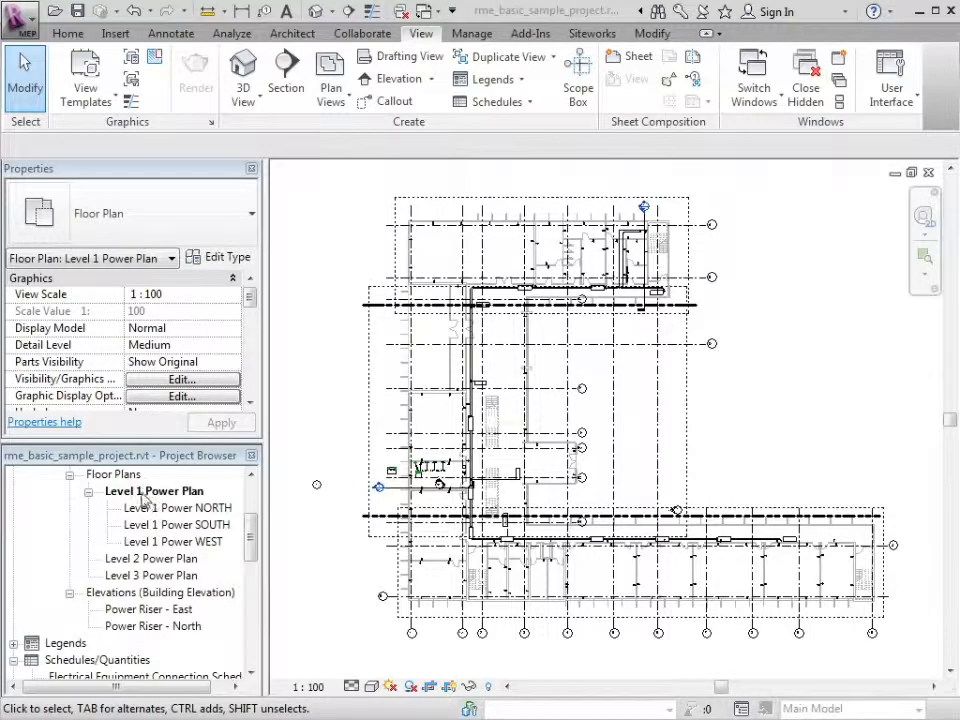
# Inspect a dependent view's crop, then apply Level 1 Power Plan's dependent views to Level 2 Power Plan
pyautogui.click(525, 290)
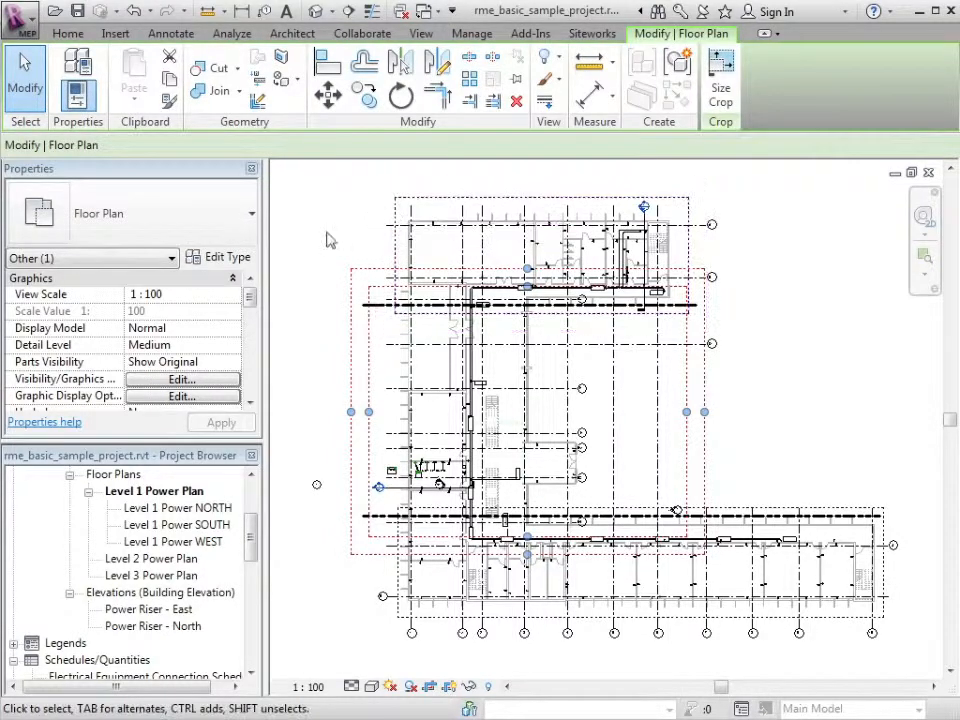
pyautogui.click(735, 575)
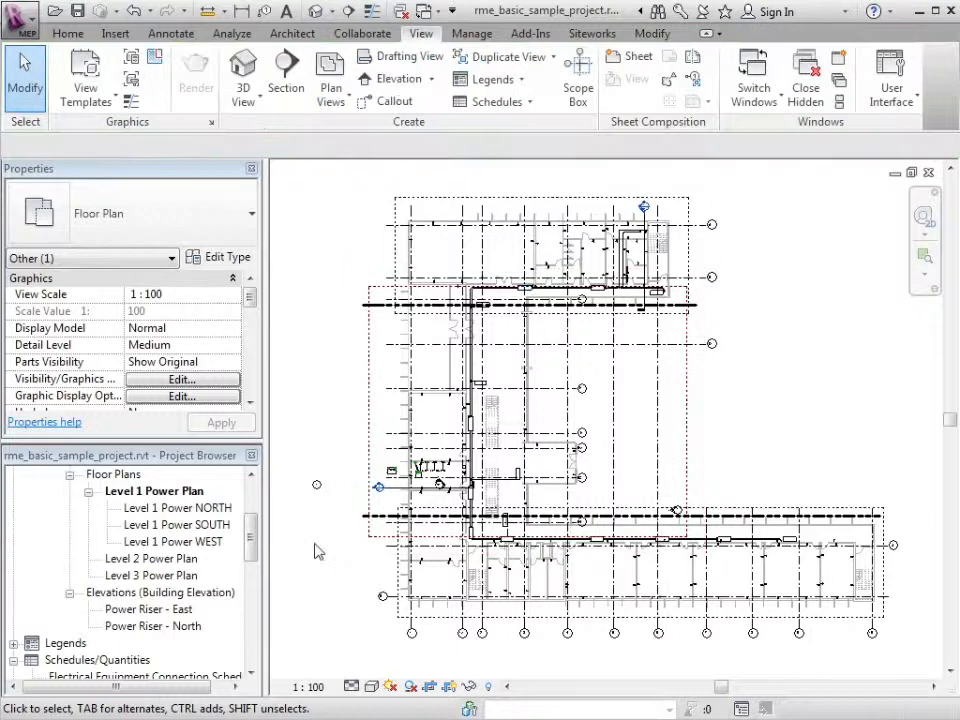
pyautogui.rightClick(154, 490)
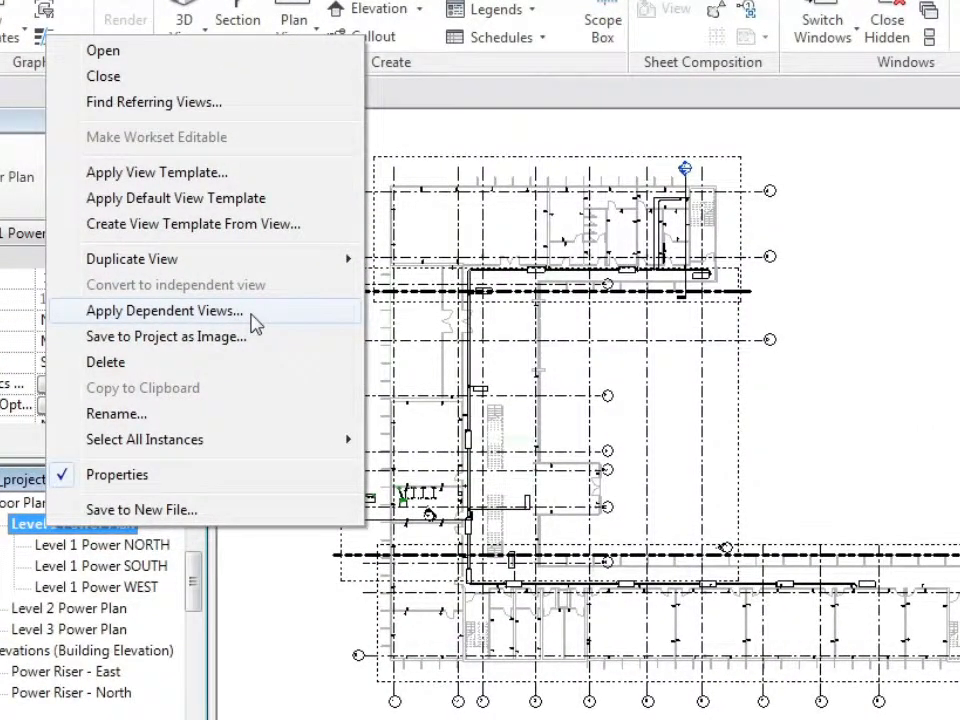
pyautogui.click(165, 310)
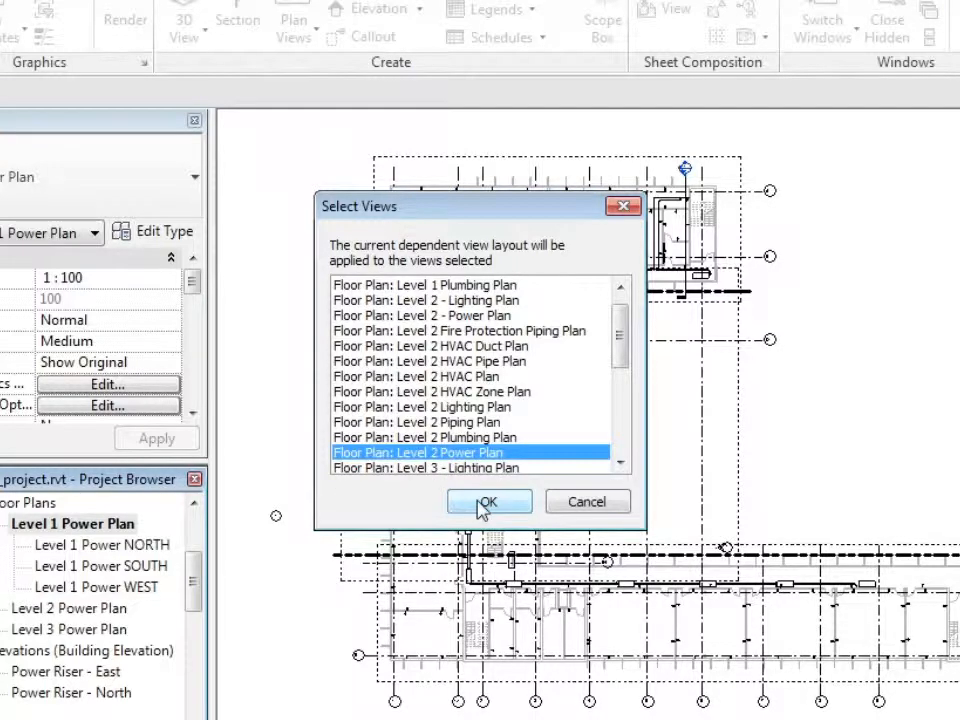
pyautogui.click(488, 502)
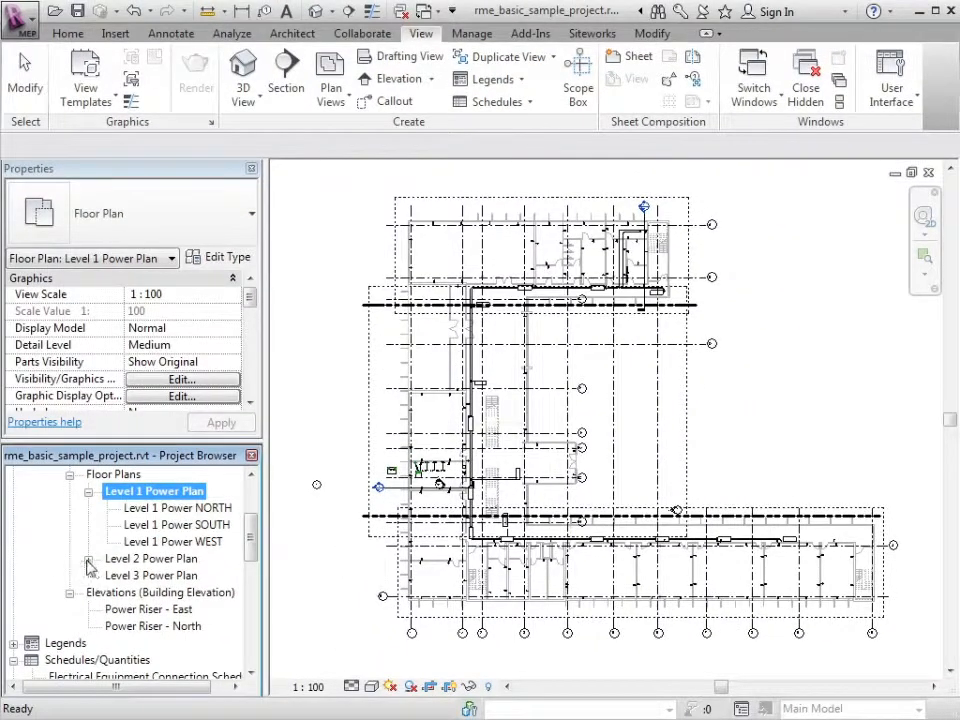
# Expand Level 2 Power Plan and open its Dependent on Level 2 Power Plan view
pyautogui.click(89, 558)
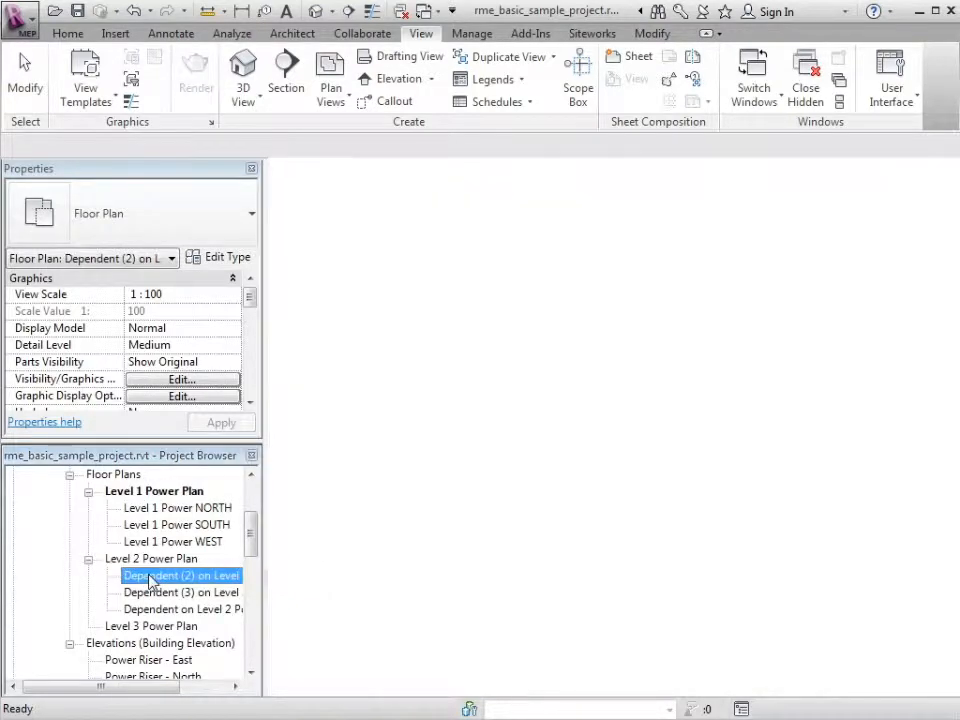
pyautogui.doubleClick(180, 592)
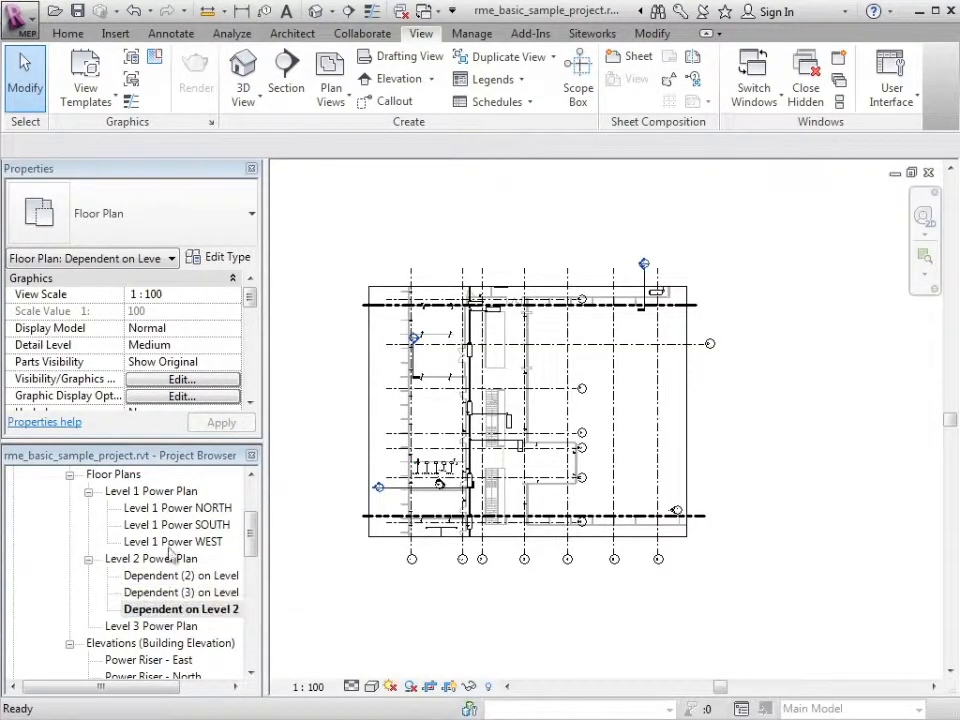
# Rename the Level 2 dependent views to Level 2 Power WEST, SOUTH and NORTH
pyautogui.rightClick(180, 609)
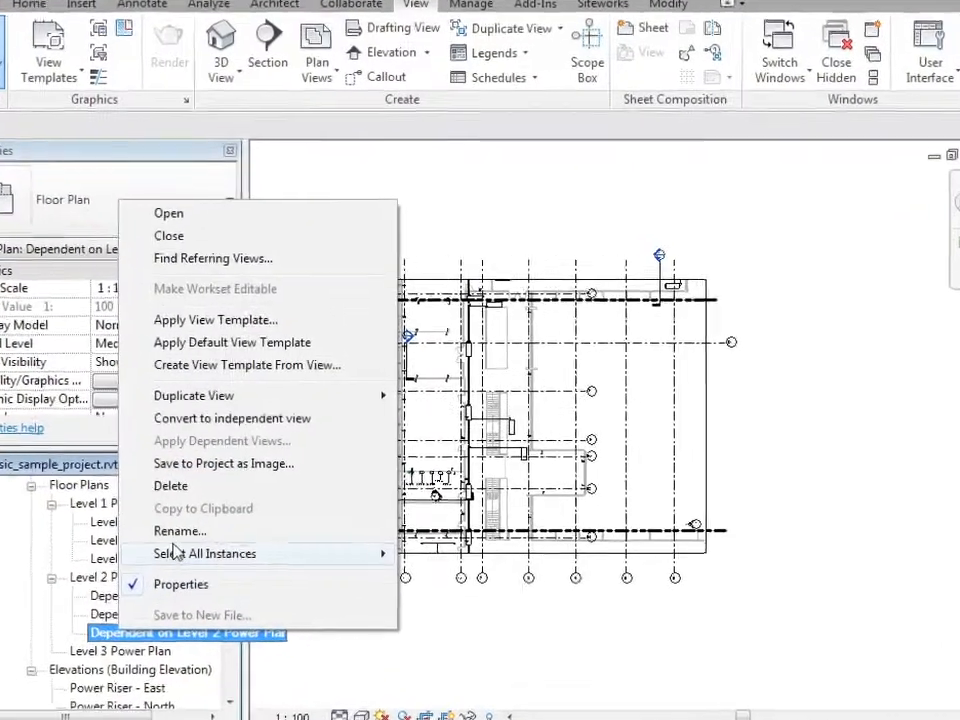
pyautogui.click(180, 531)
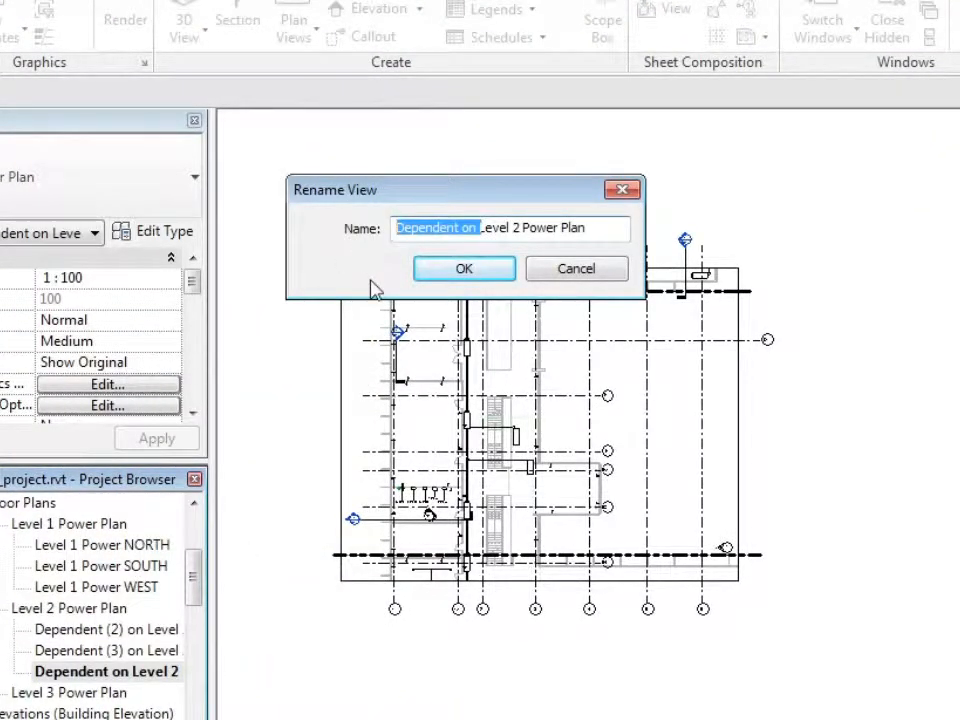
pyautogui.write('Level 2 Power Plan')
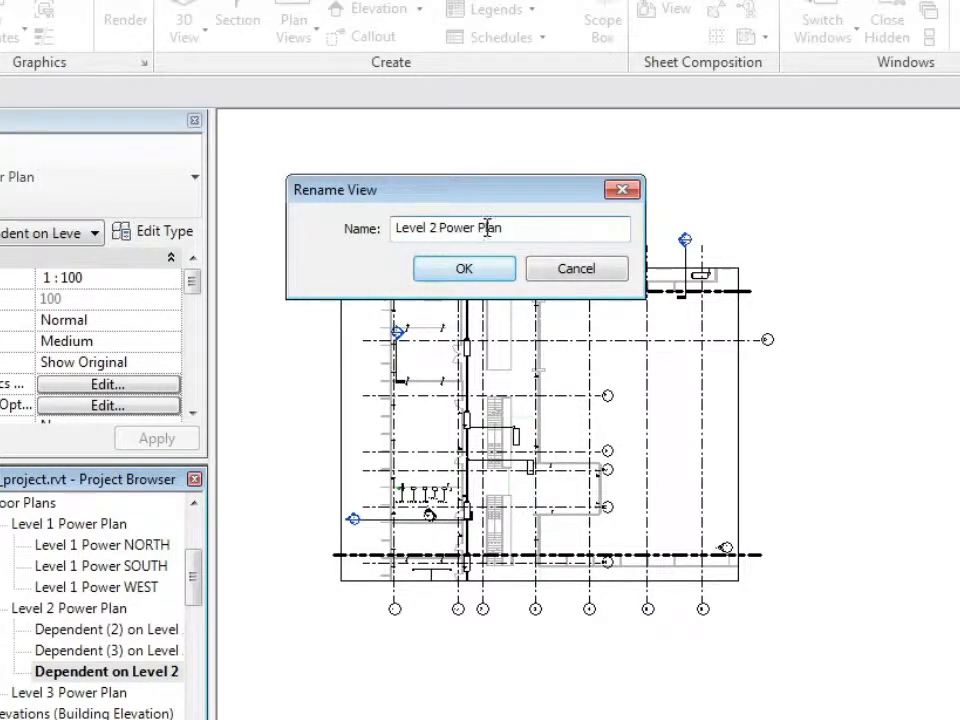
pyautogui.doubleClick(492, 228)
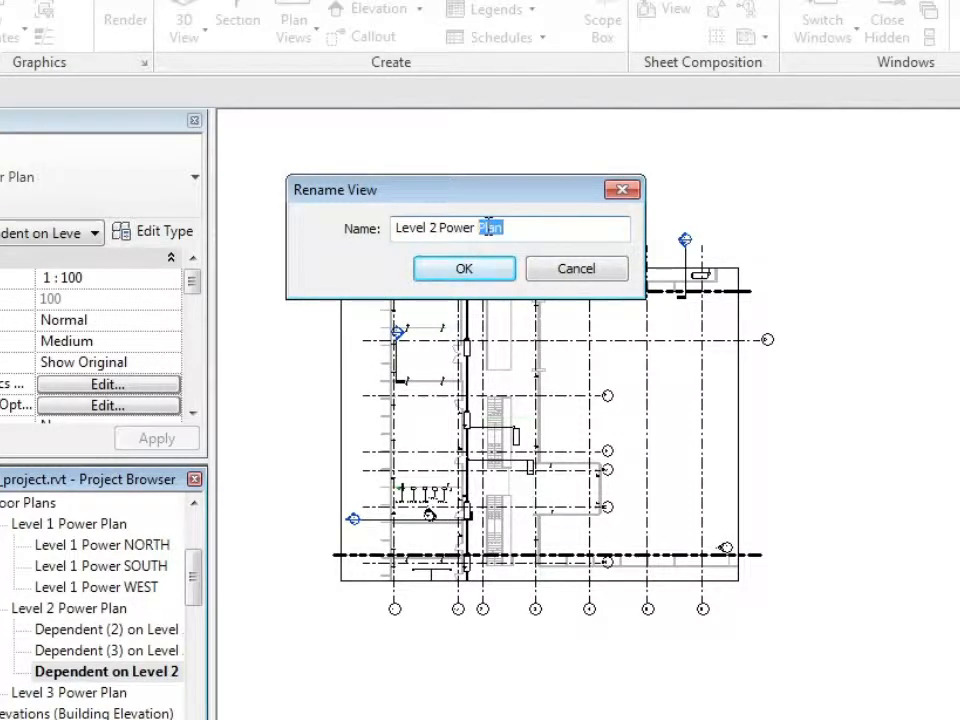
pyautogui.write('WE')
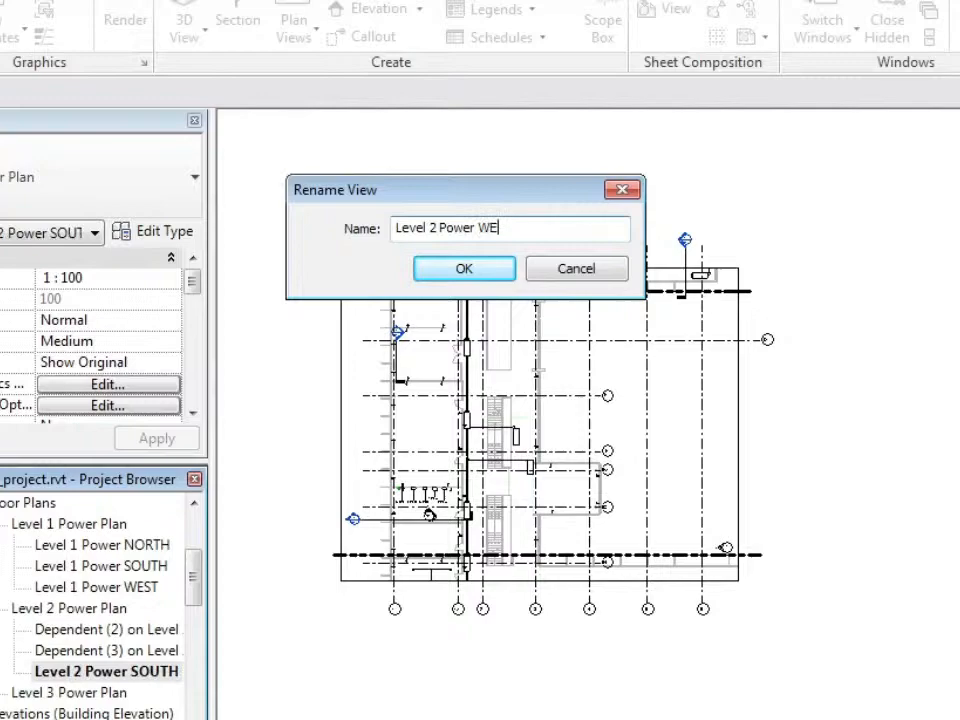
pyautogui.click(463, 268)
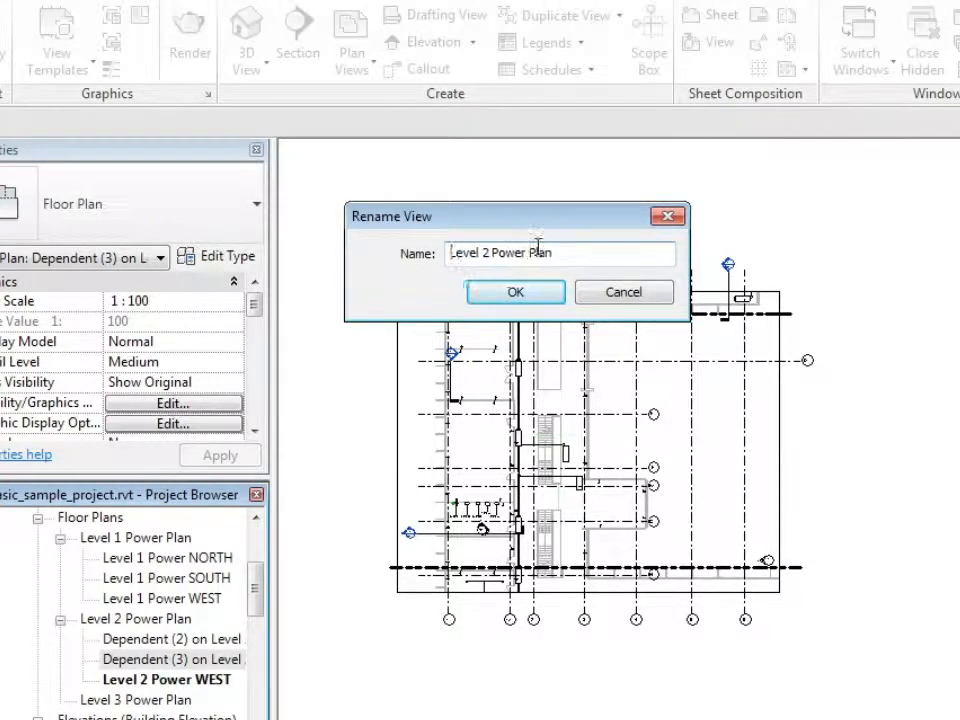
pyautogui.click(515, 291)
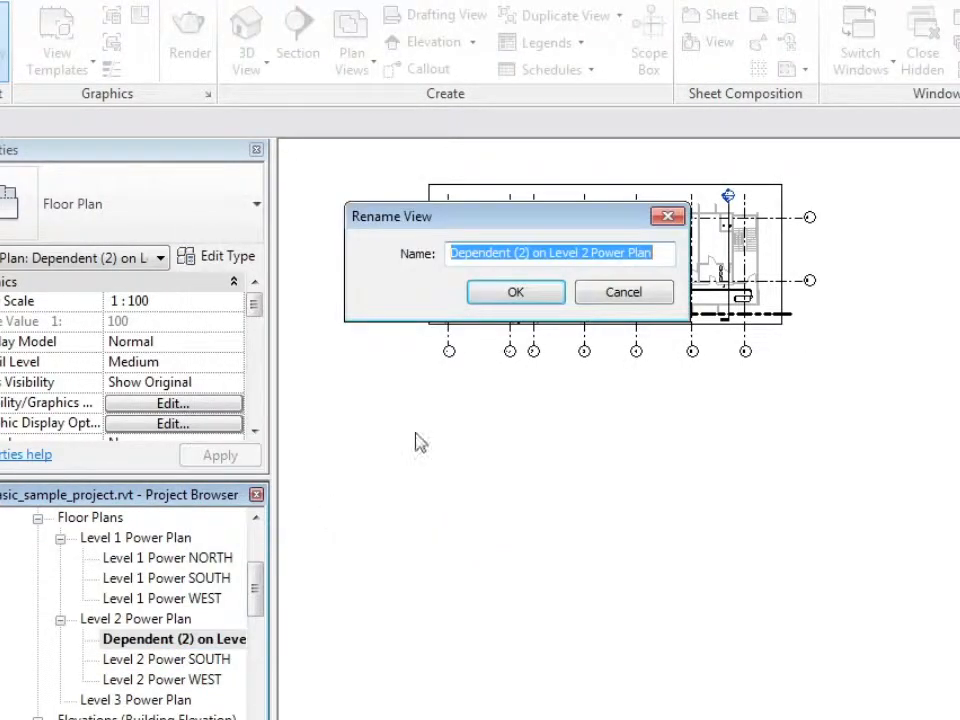
pyautogui.click(530, 252)
pyautogui.write('Level 2 Power NORTH')
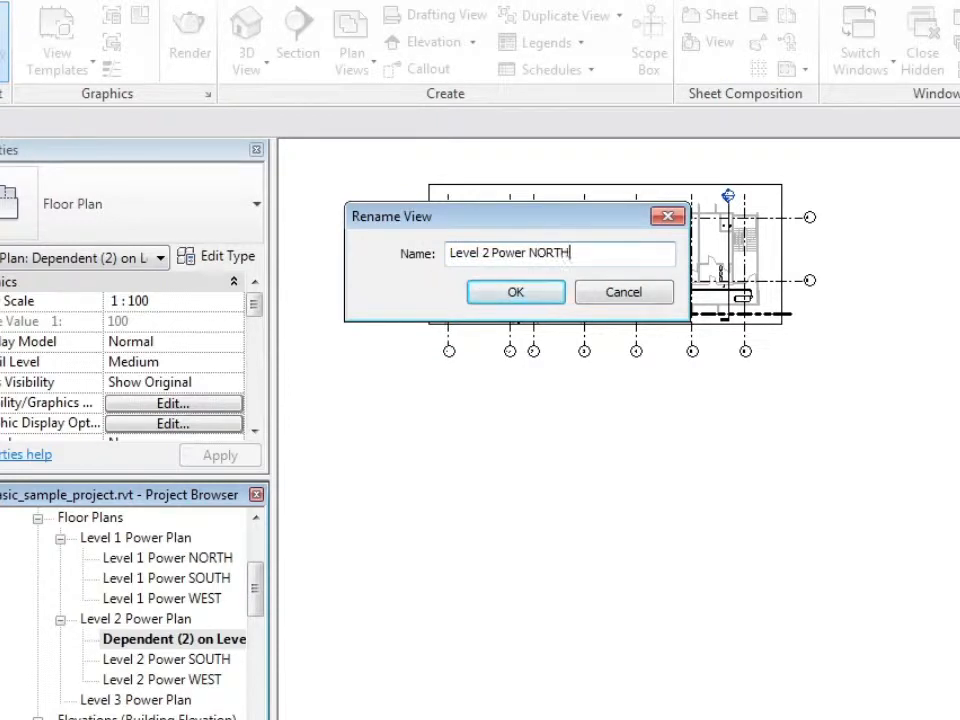
pyautogui.click(515, 292)
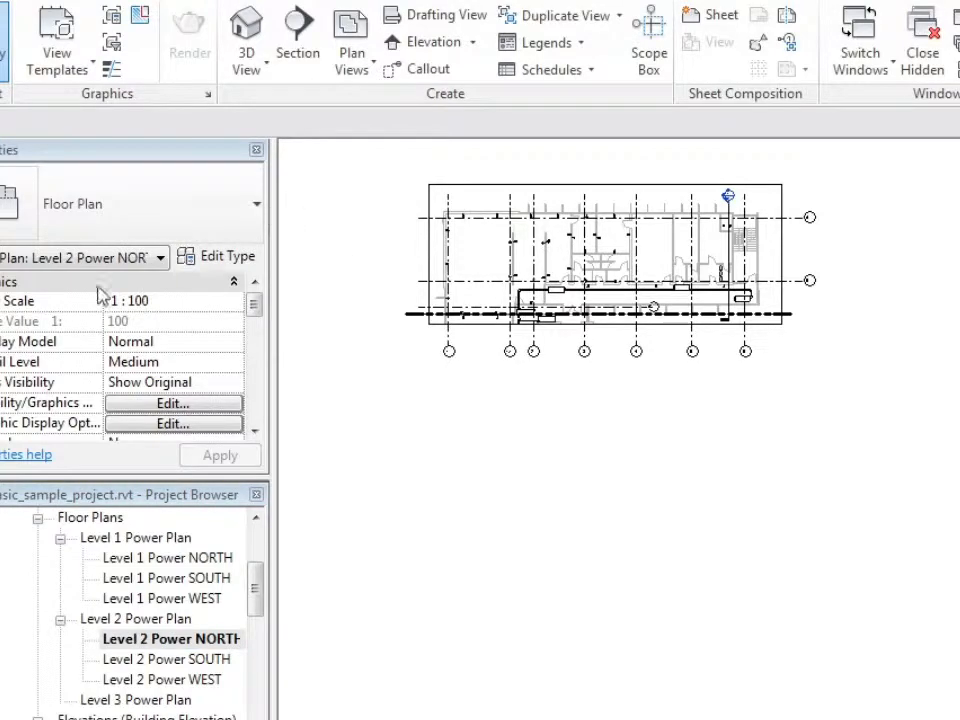
# Dismiss a view context menu and expand Level 3 Power Plan's dependent views
pyautogui.rightClick(170, 638)
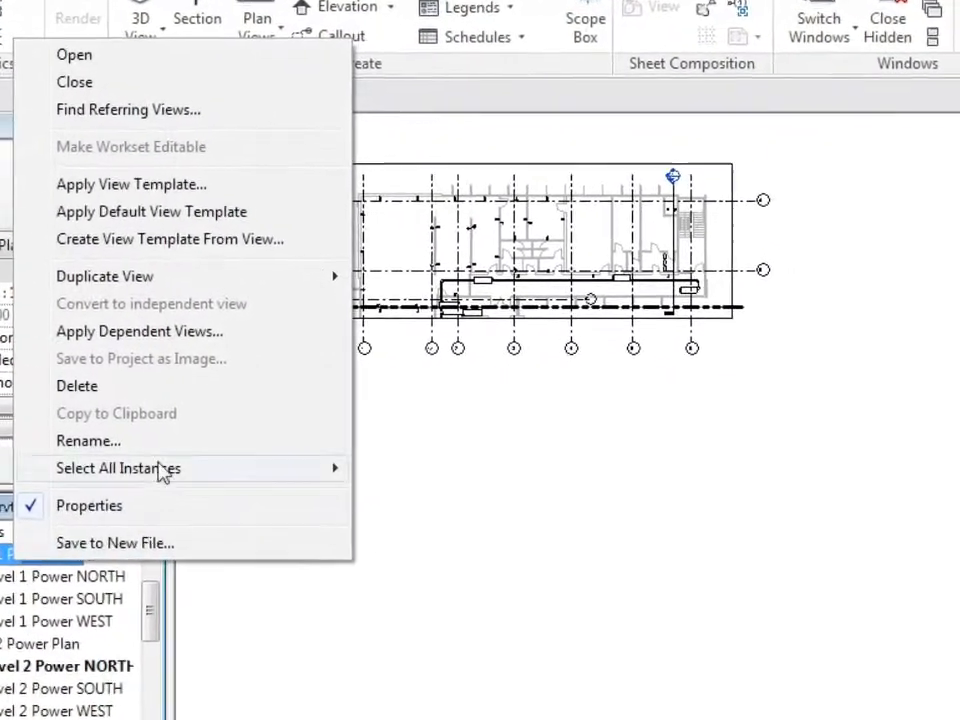
pyautogui.click(139, 331)
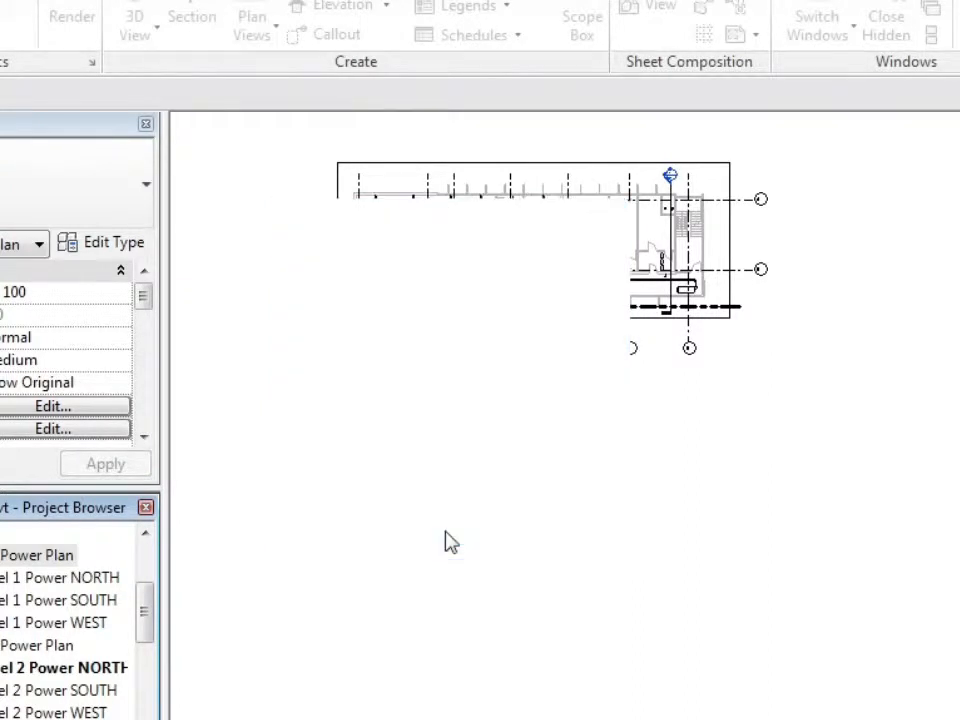
pyautogui.doubleClick(38, 555)
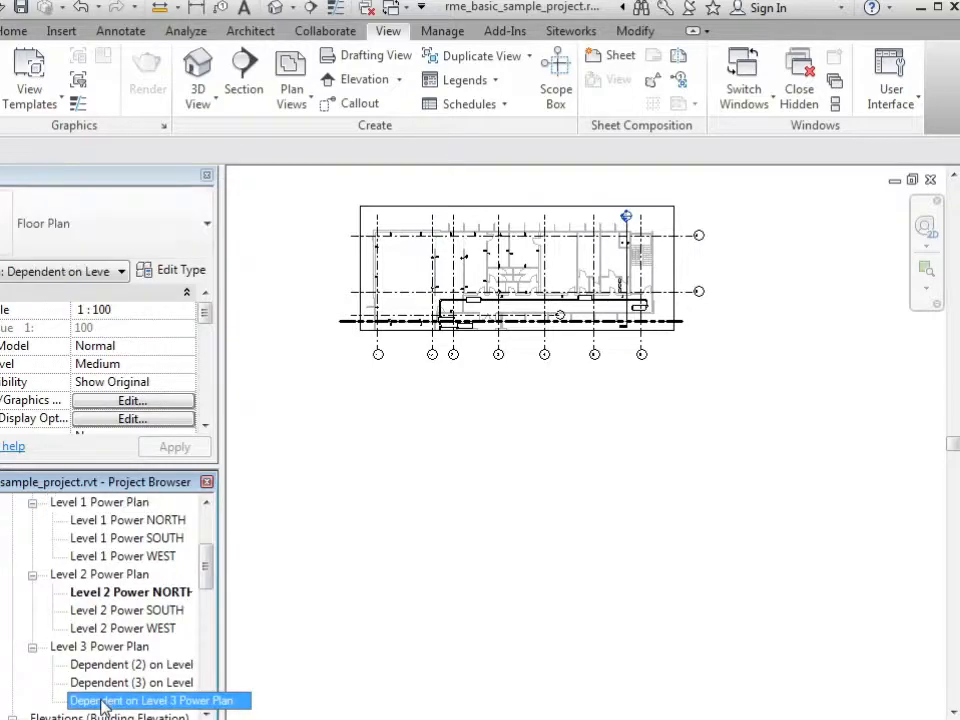
# Rename two Level 3 dependent views to Level 3 Power WEST and Level 3 Power SOUTH
pyautogui.doubleClick(155, 700)
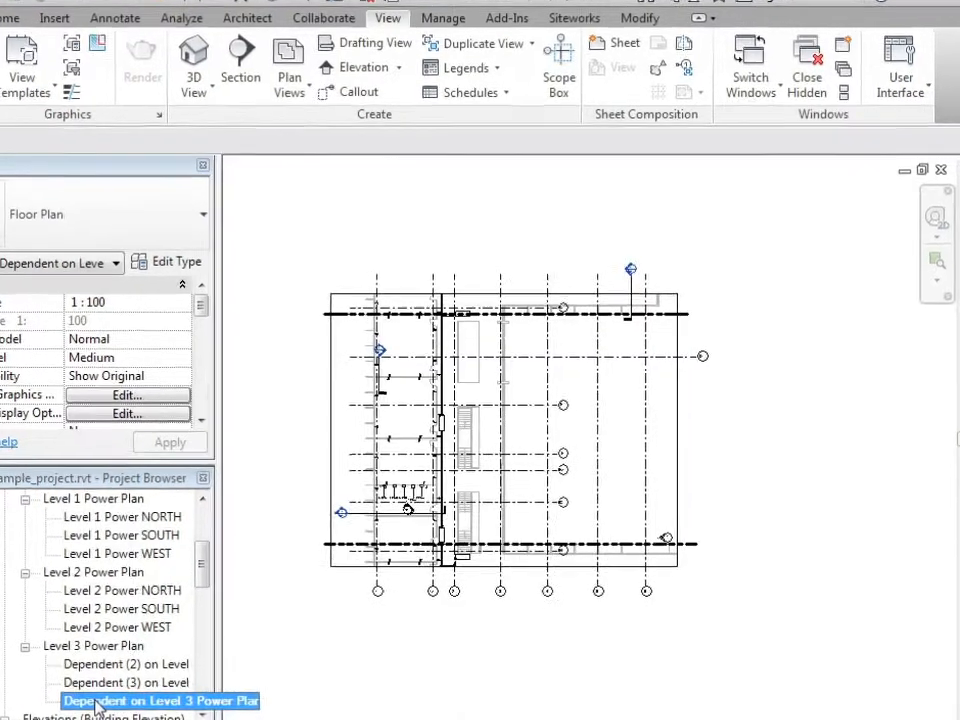
pyautogui.doubleClick(159, 700)
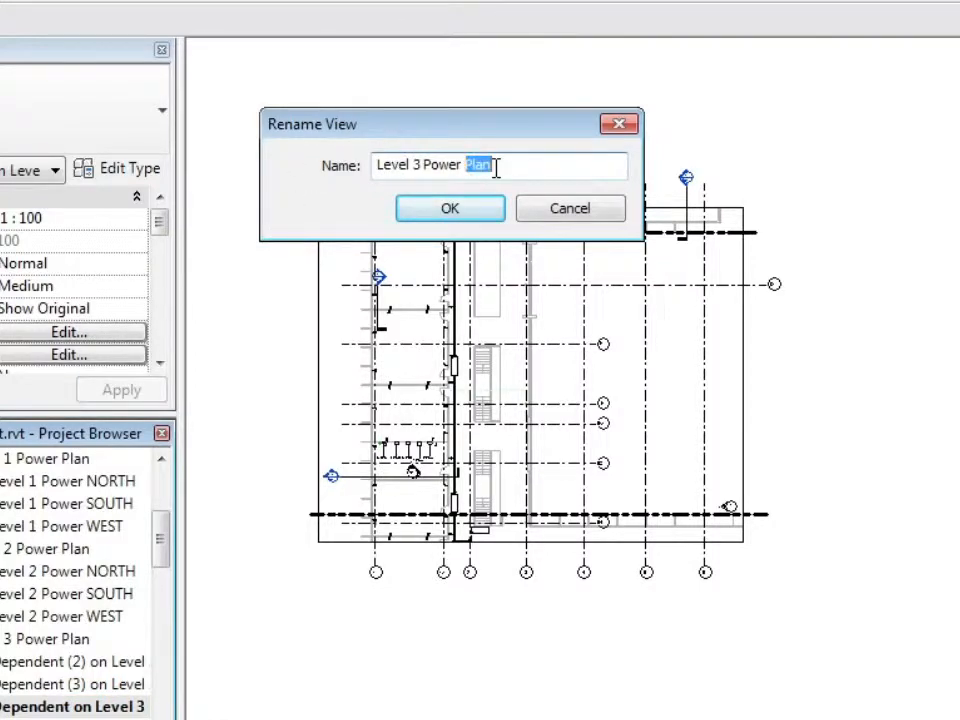
pyautogui.click(449, 208)
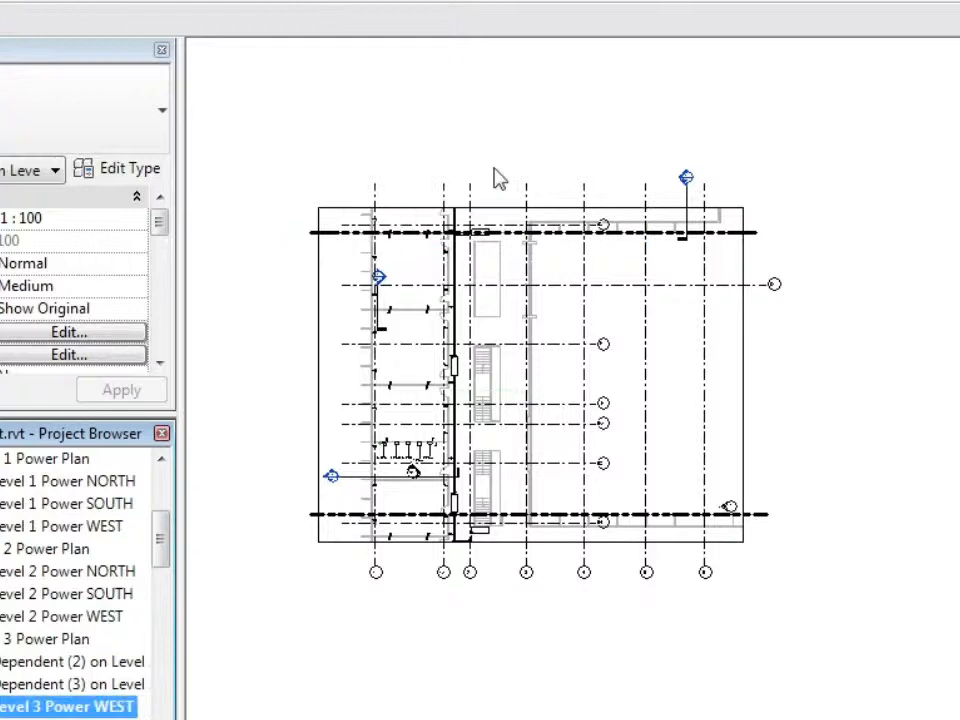
pyautogui.rightClick(70, 706)
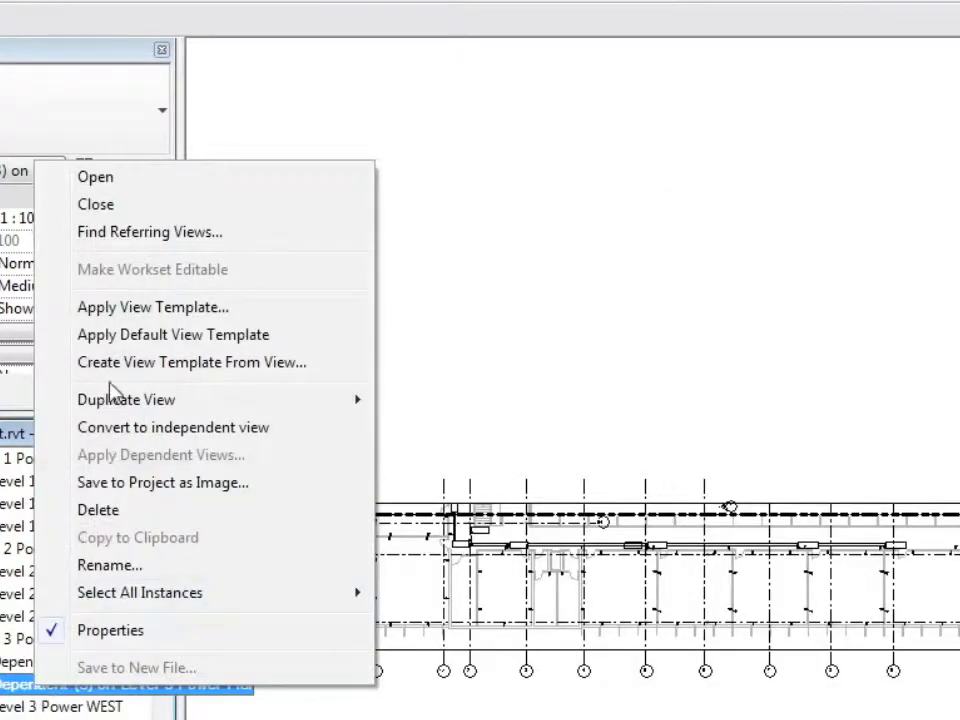
pyautogui.click(110, 565)
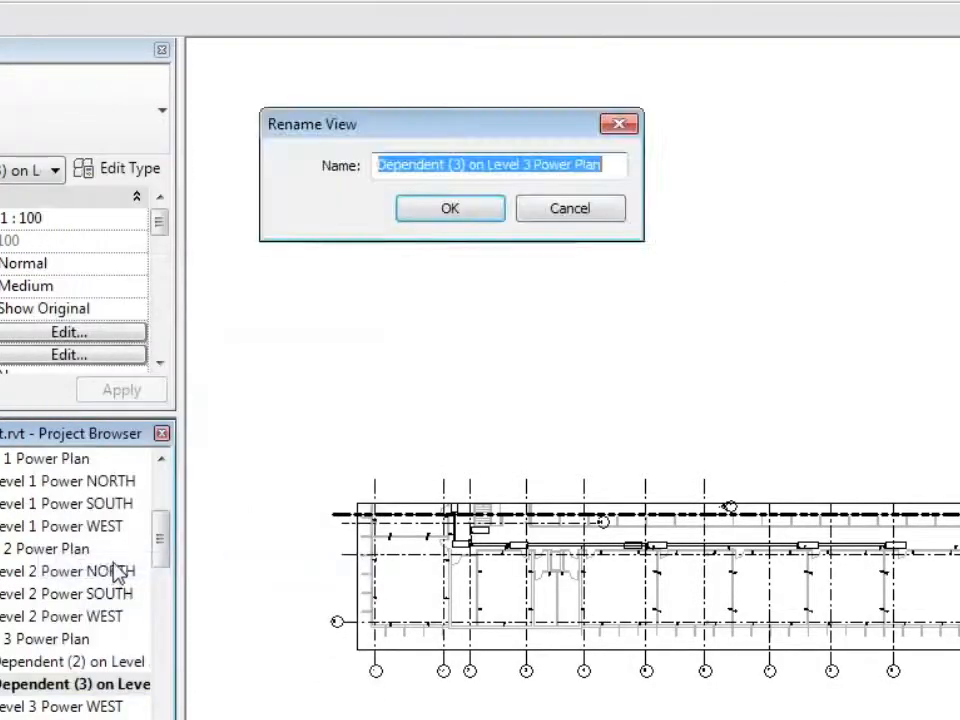
pyautogui.write('Level 3 Power Plan')
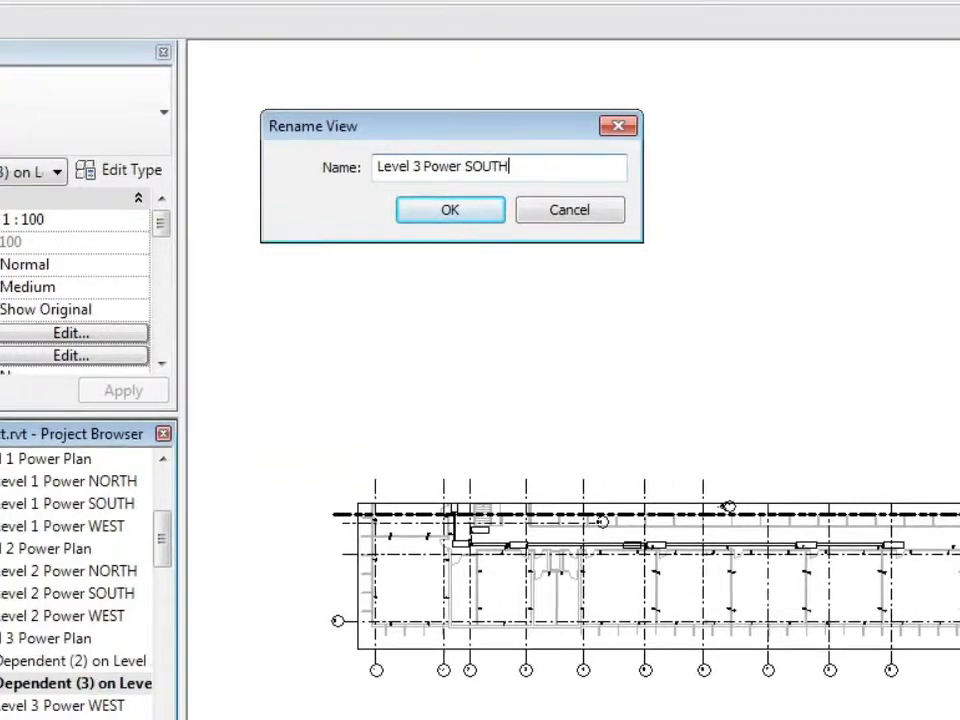
pyautogui.click(449, 210)
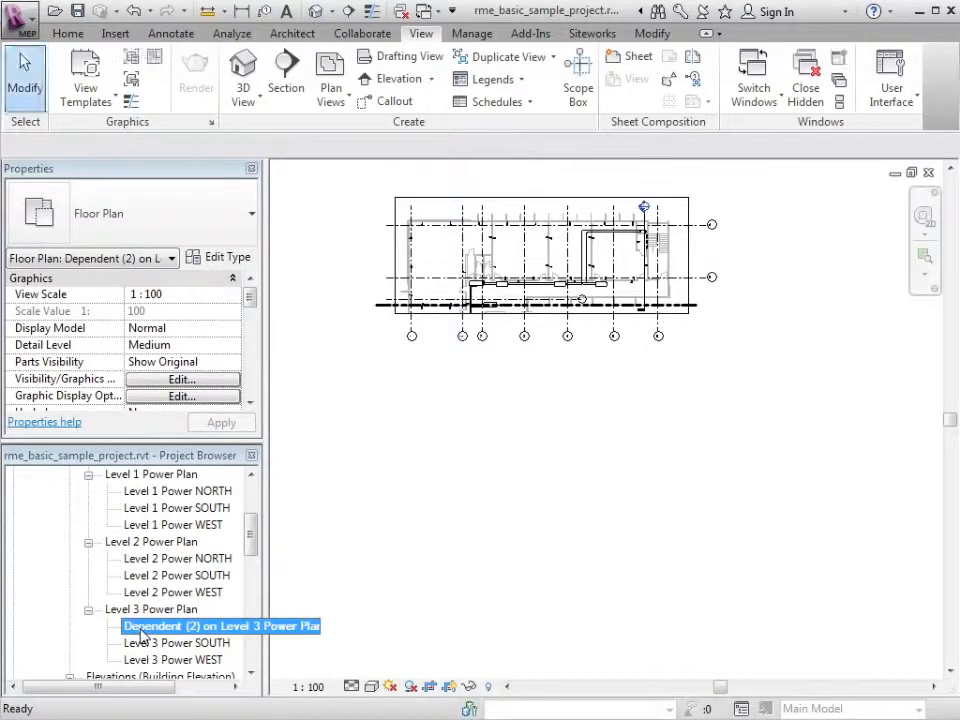
# Rename the remaining Level 3 dependent view to Level 3 Power NORTH
pyautogui.rightClick(221, 626)
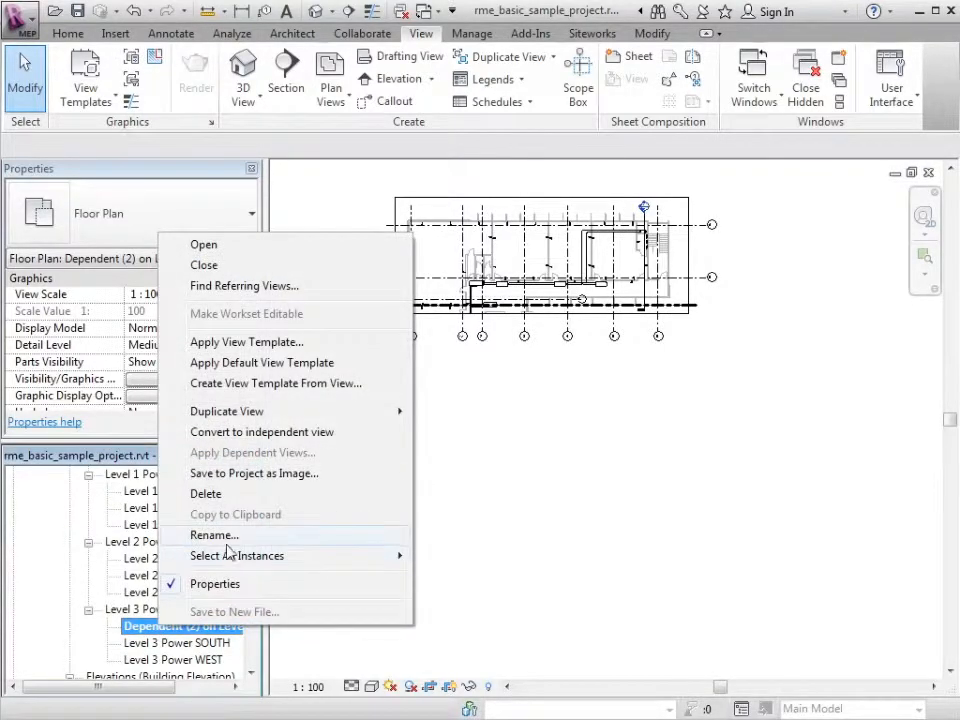
pyautogui.click(213, 535)
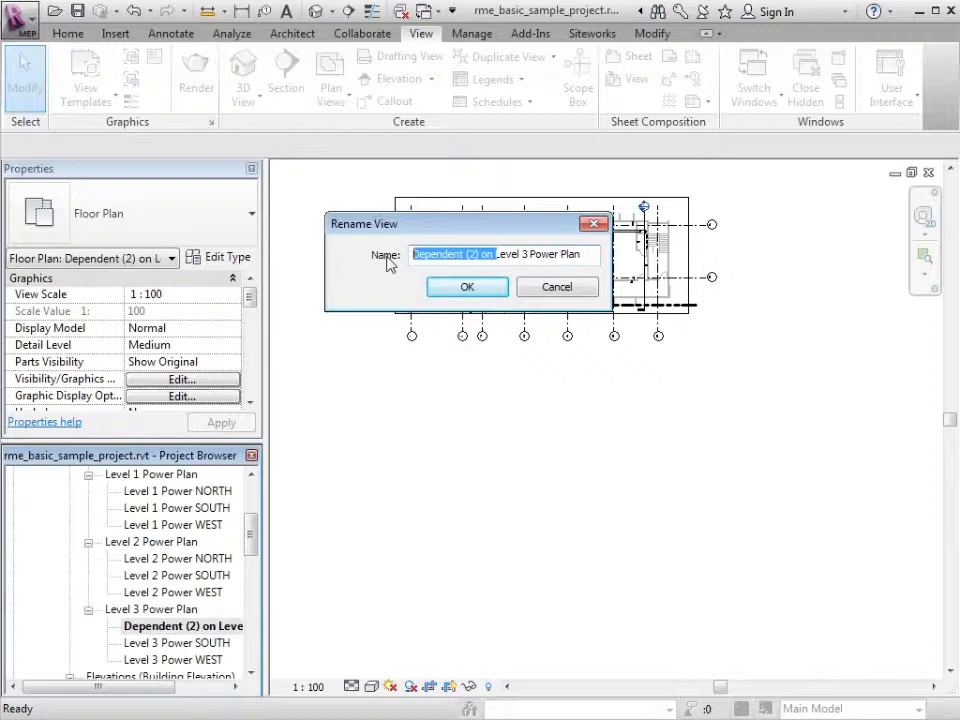
pyautogui.write('Level 3 Power NORT')
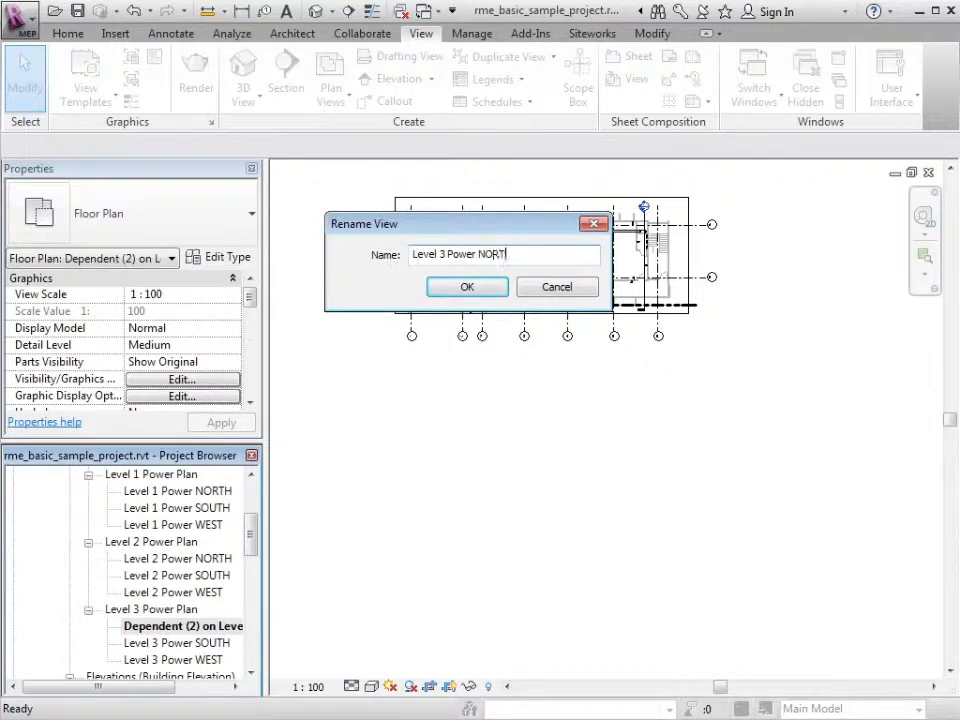
pyautogui.click(467, 287)
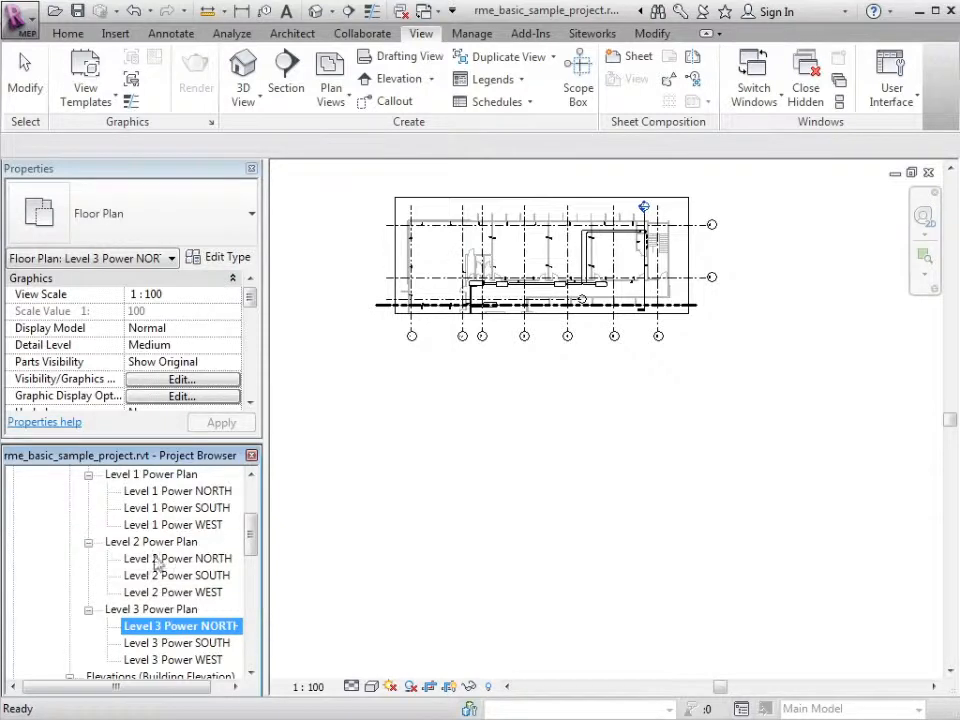
pyautogui.moveTo(180, 575)
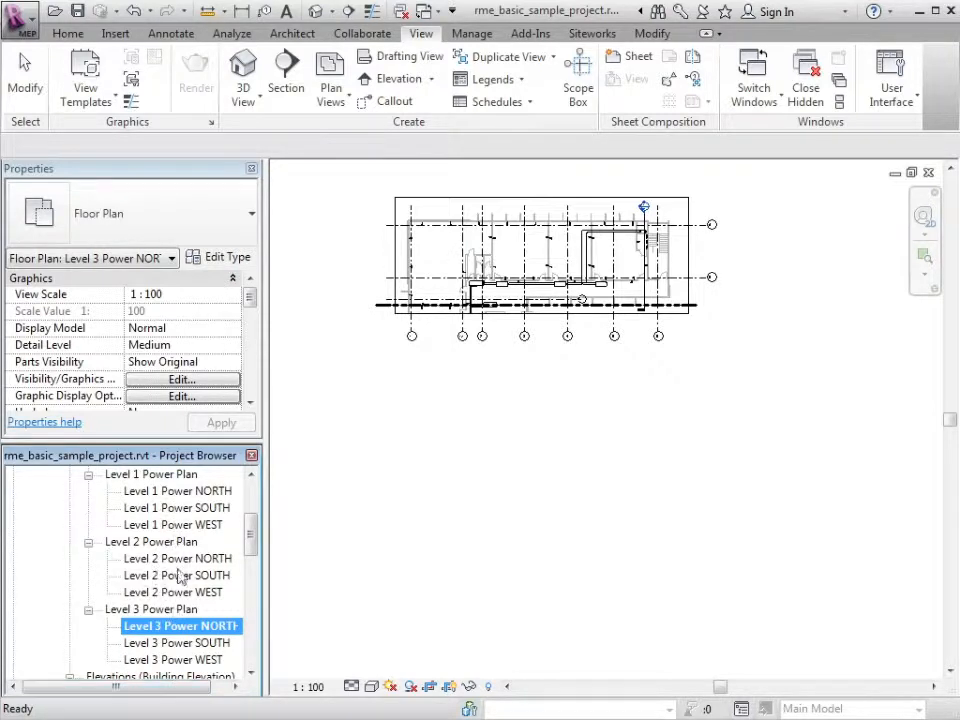
pyautogui.moveTo(195, 668)
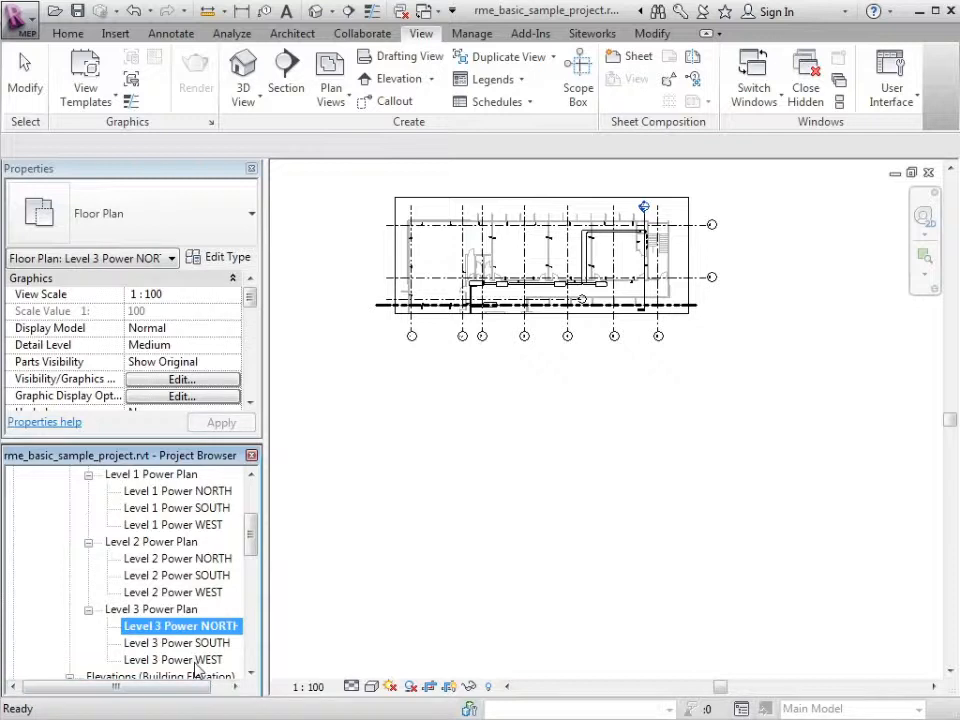
pyautogui.moveTo(170, 533)
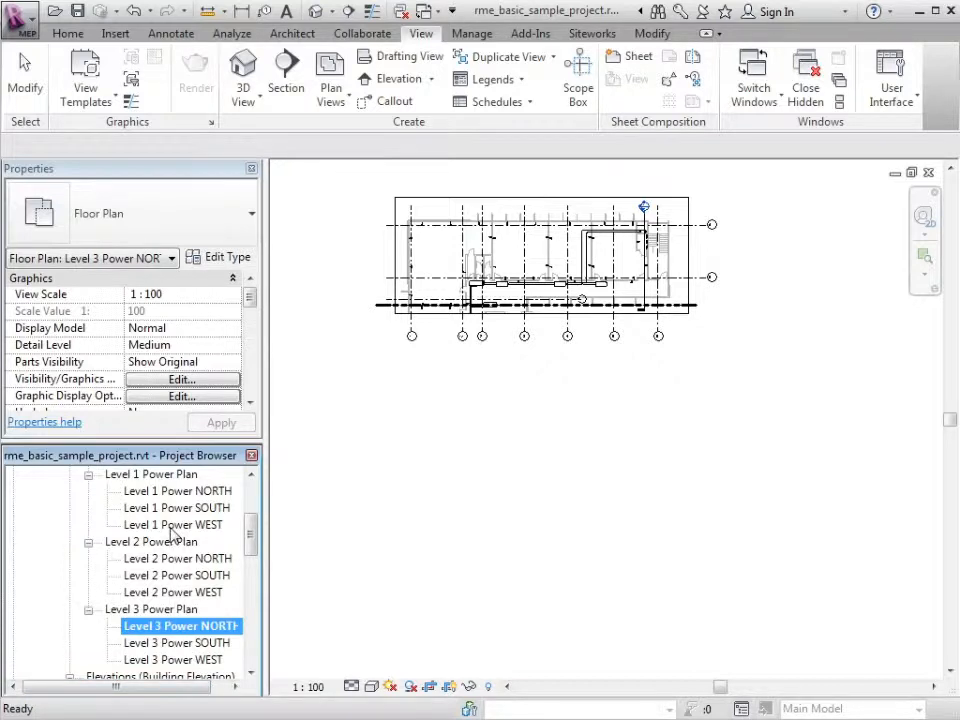
# Open Level 1 Power WEST to review its crop, then open Level 1 Power Plan
pyautogui.doubleClick(173, 524)
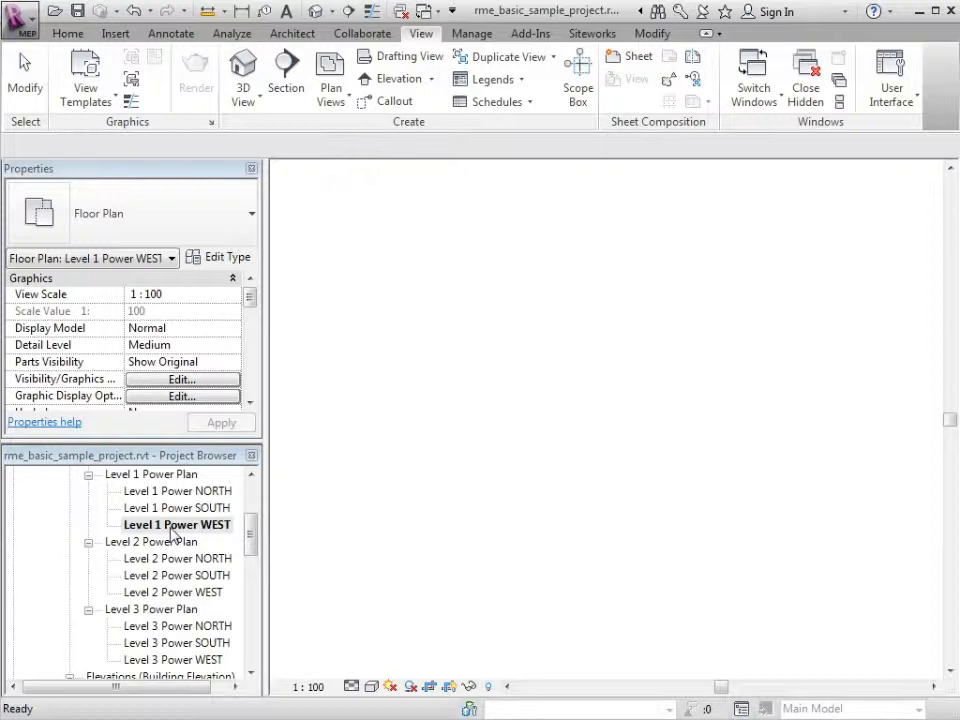
pyautogui.doubleClick(177, 525)
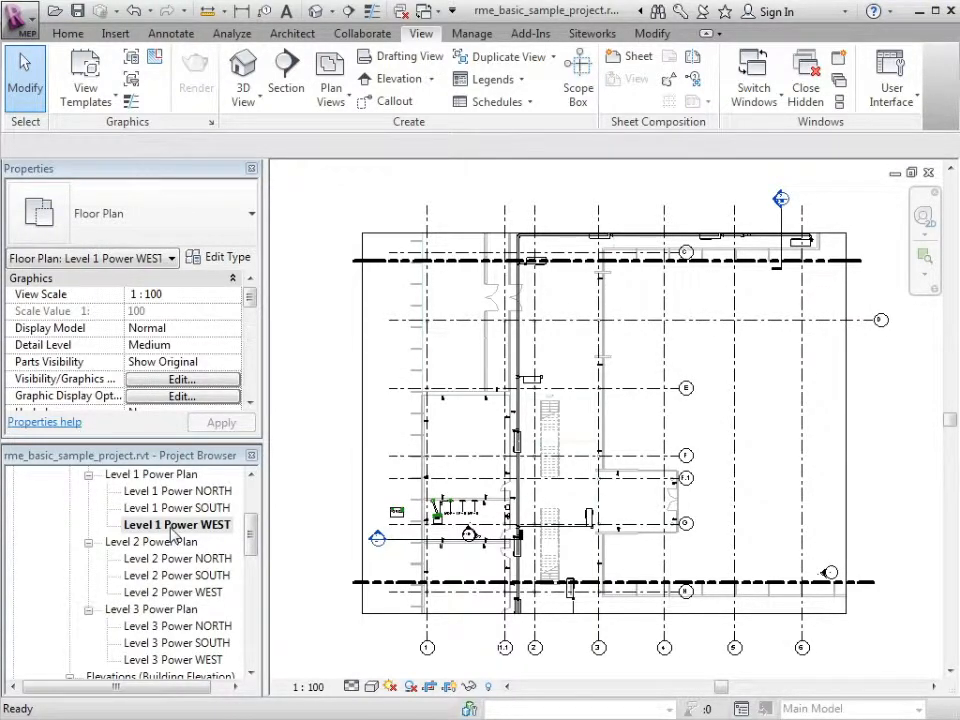
pyautogui.click(603, 423)
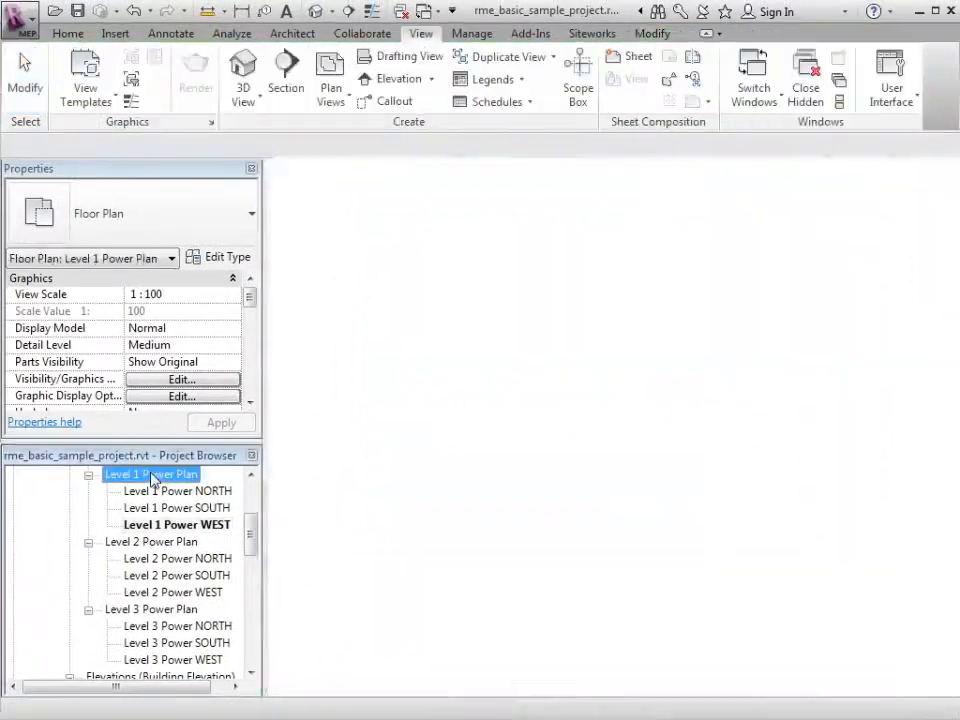
# In Level 1 Power Plan, create scope box NORTH with height 25 around the north wing
pyautogui.doubleClick(151, 473)
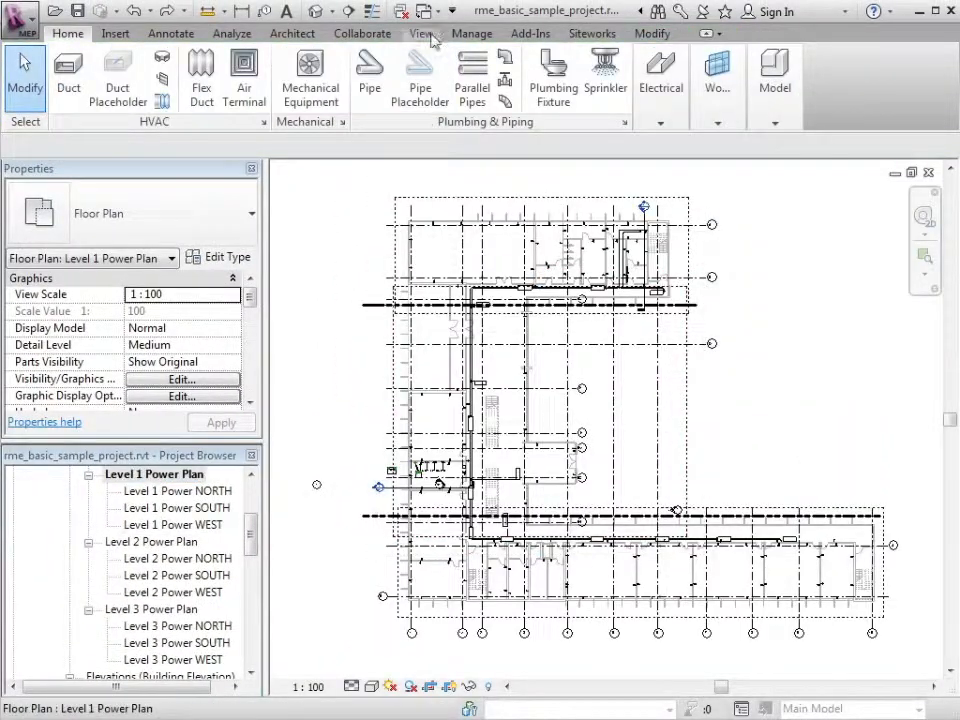
pyautogui.click(422, 33)
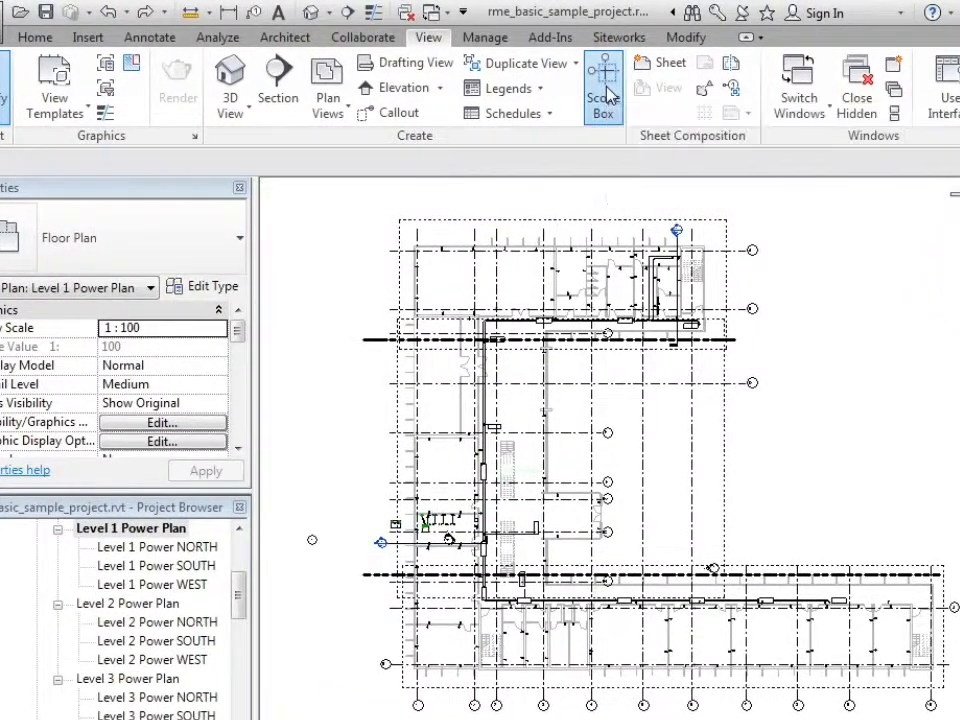
pyautogui.click(602, 85)
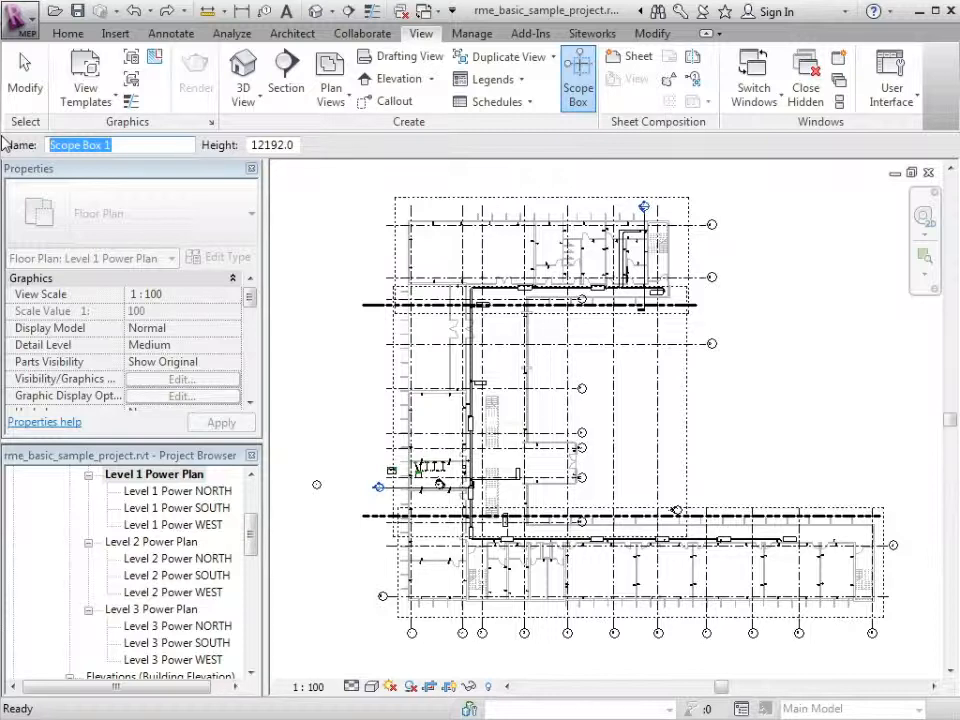
pyautogui.write('NORTH')
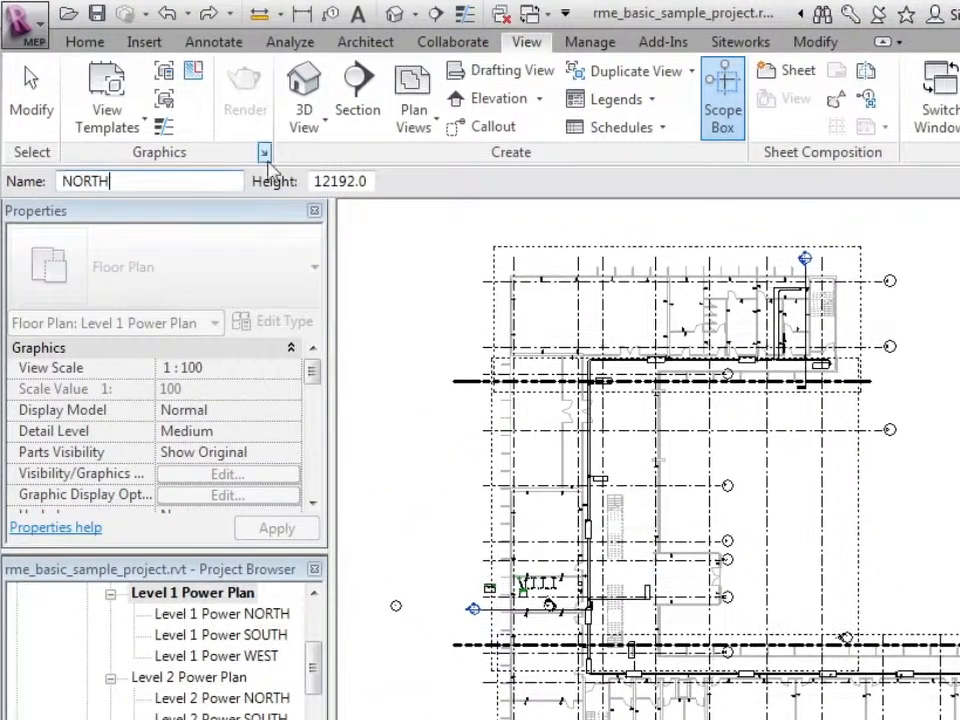
pyautogui.tripleClick(340, 181)
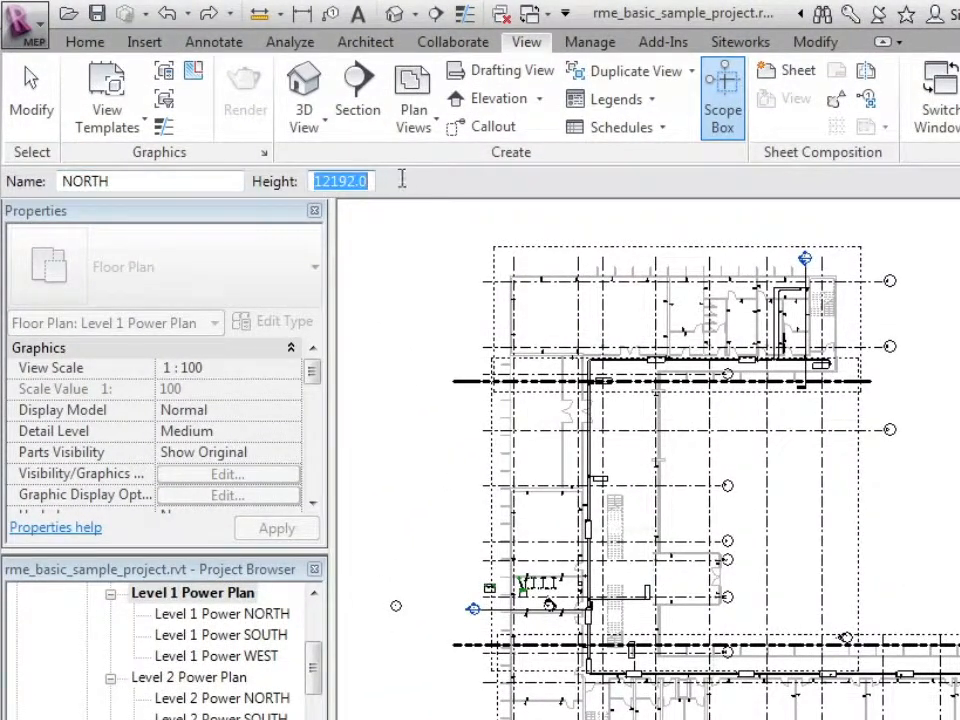
pyautogui.moveTo(405, 187)
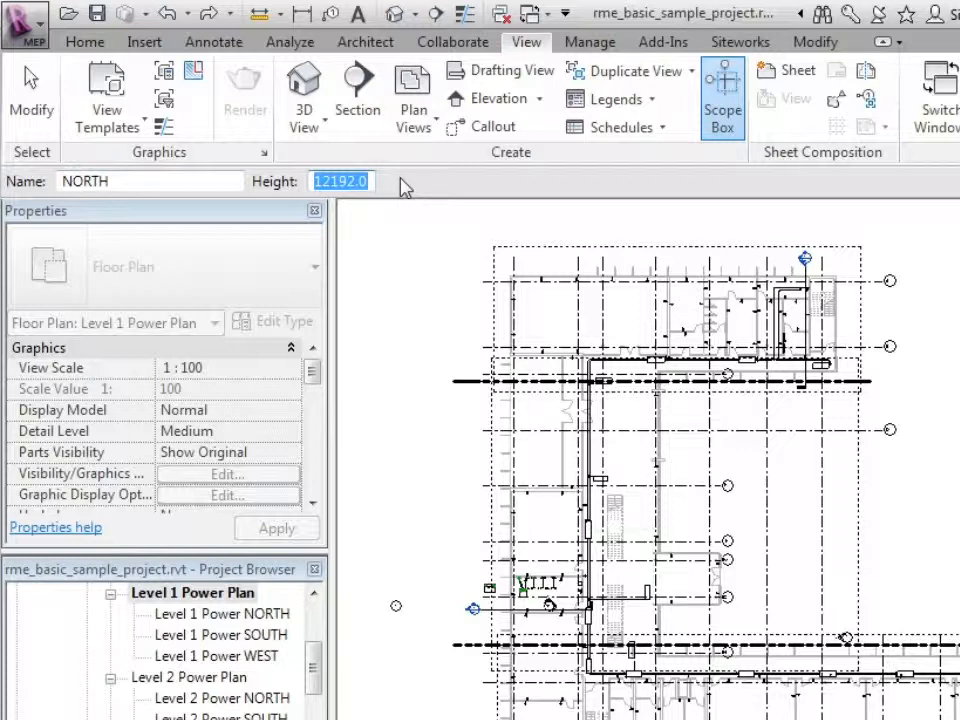
pyautogui.write('25')
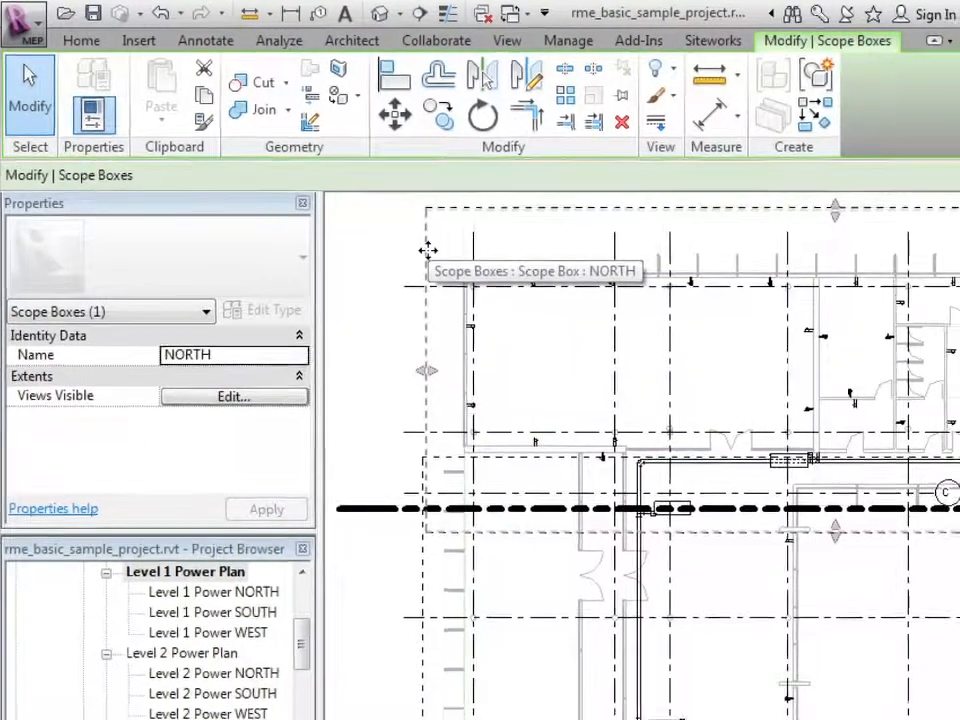
# Set the Scope Box property of the three Power NORTH views to NORTH and apply
pyautogui.doubleClick(213, 591)
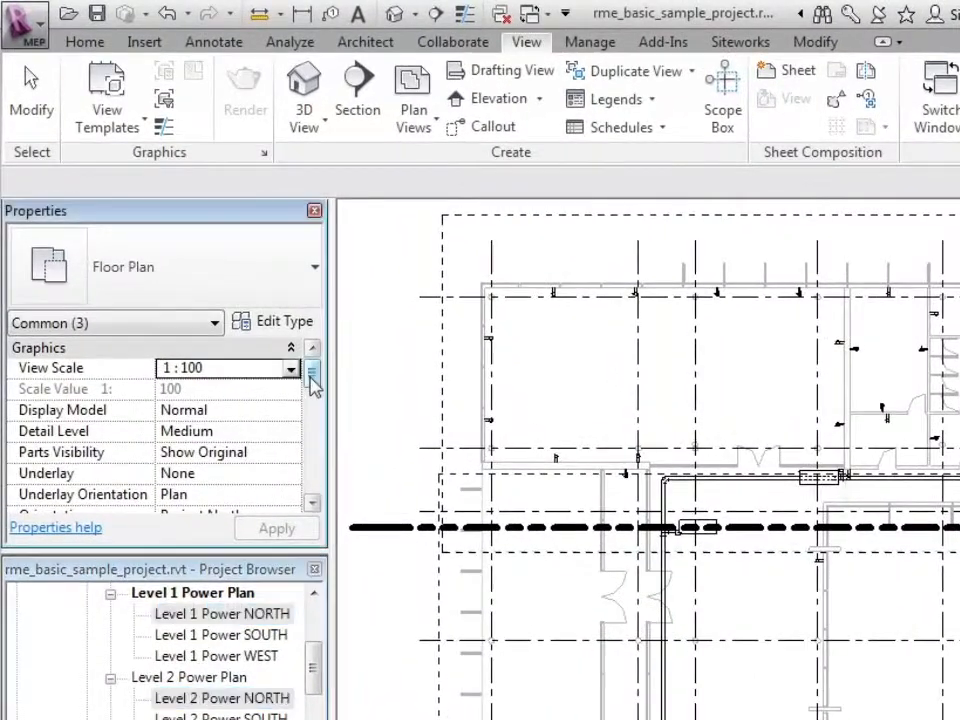
pyautogui.scroll(-3)
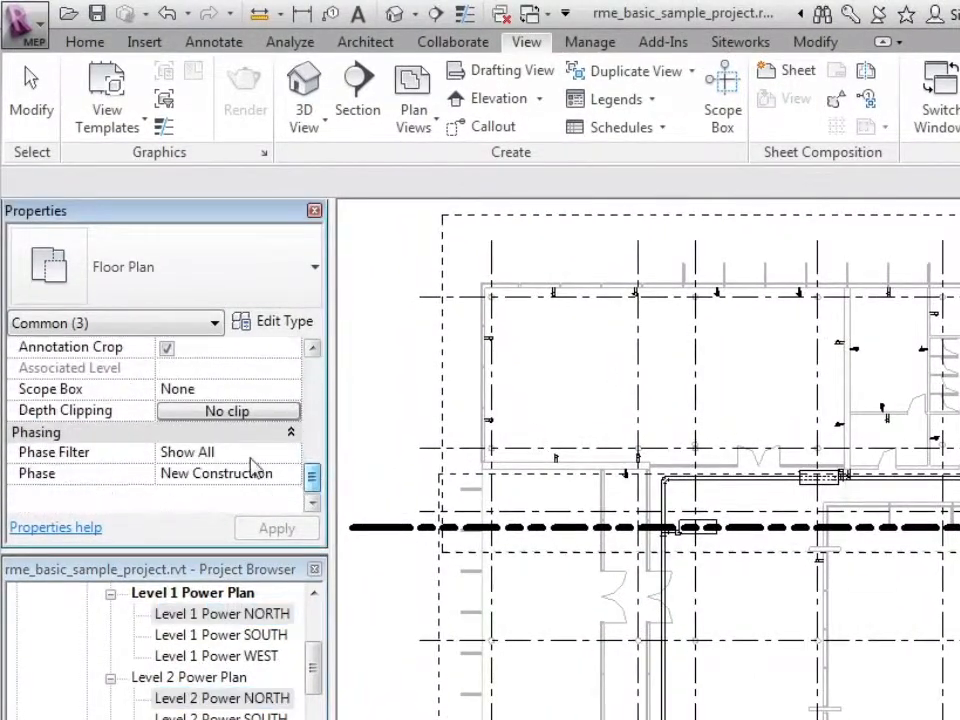
pyautogui.click(290, 388)
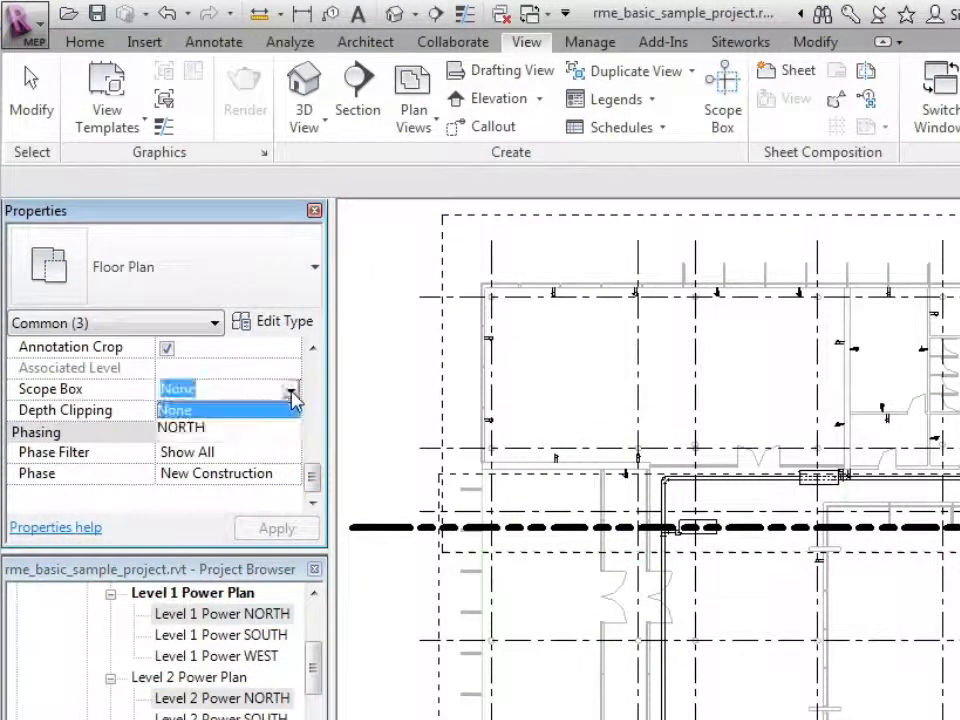
pyautogui.click(181, 427)
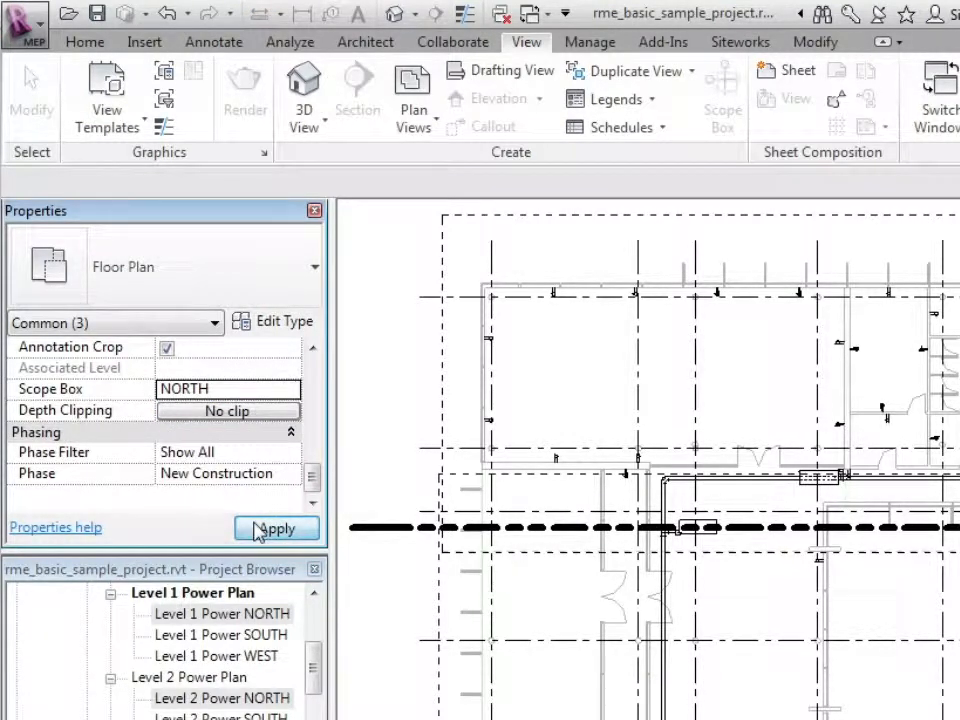
pyautogui.click(276, 528)
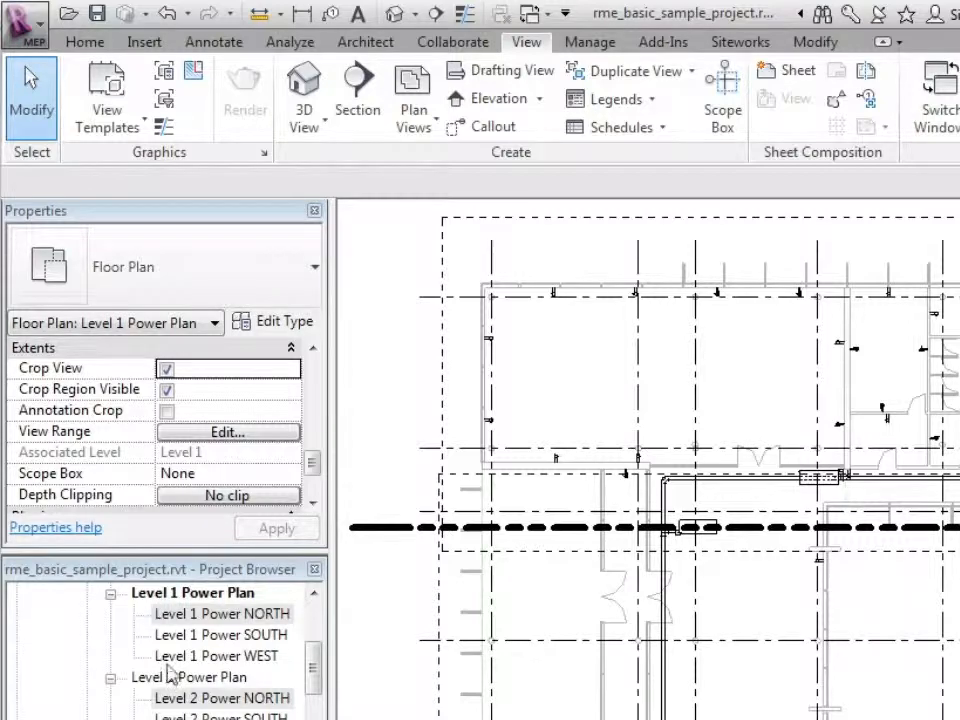
# Open the Level 1, Level 2 and Level 3 Power NORTH views
pyautogui.doubleClick(222, 613)
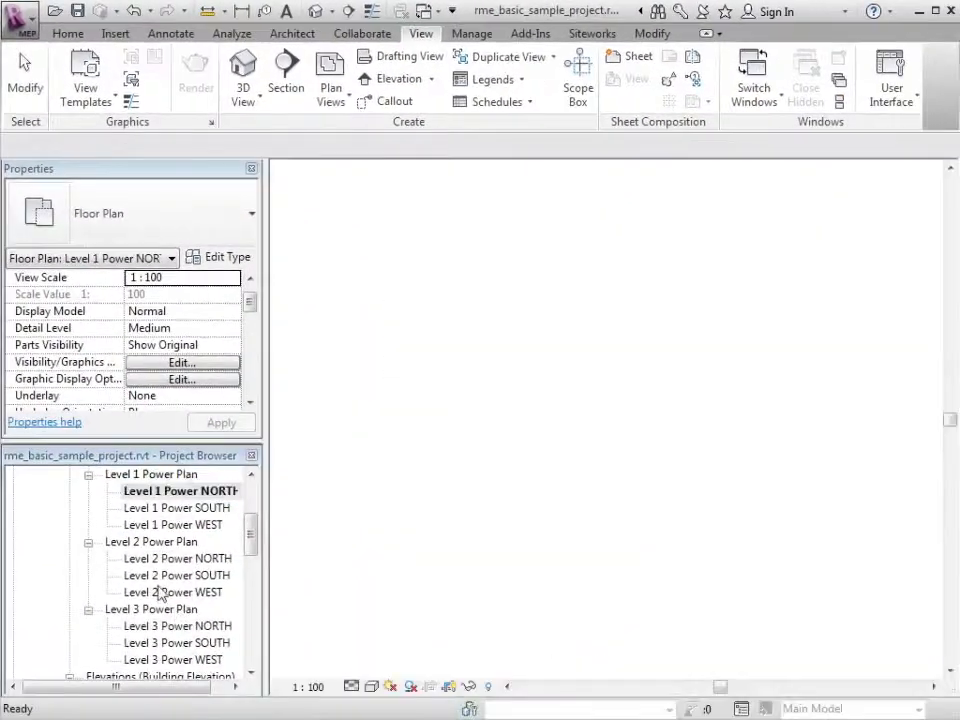
pyautogui.doubleClick(177, 558)
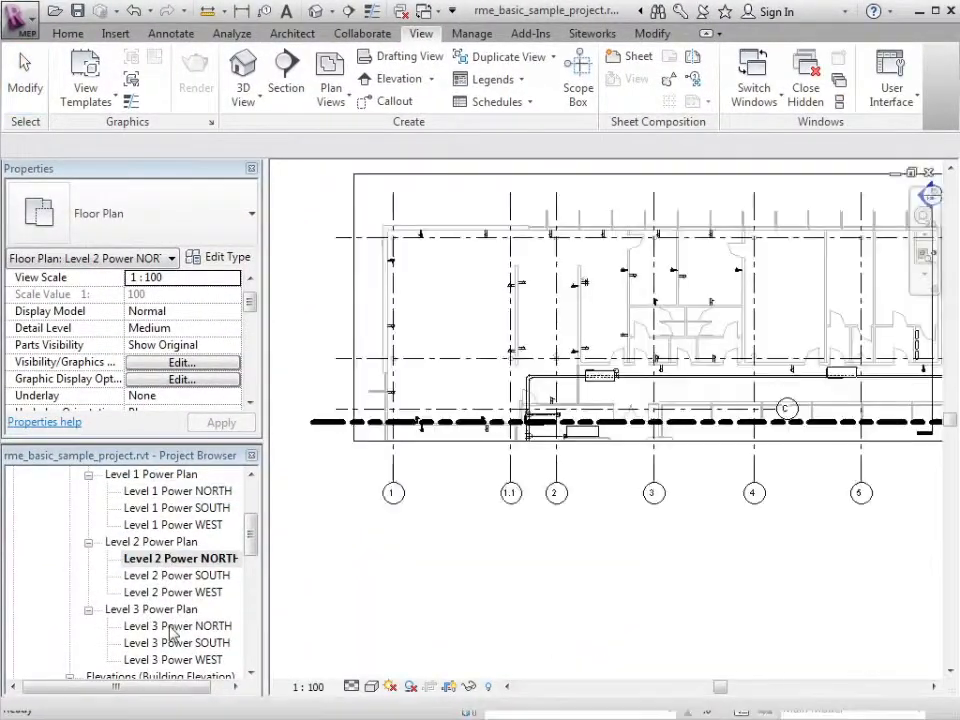
pyautogui.doubleClick(180, 625)
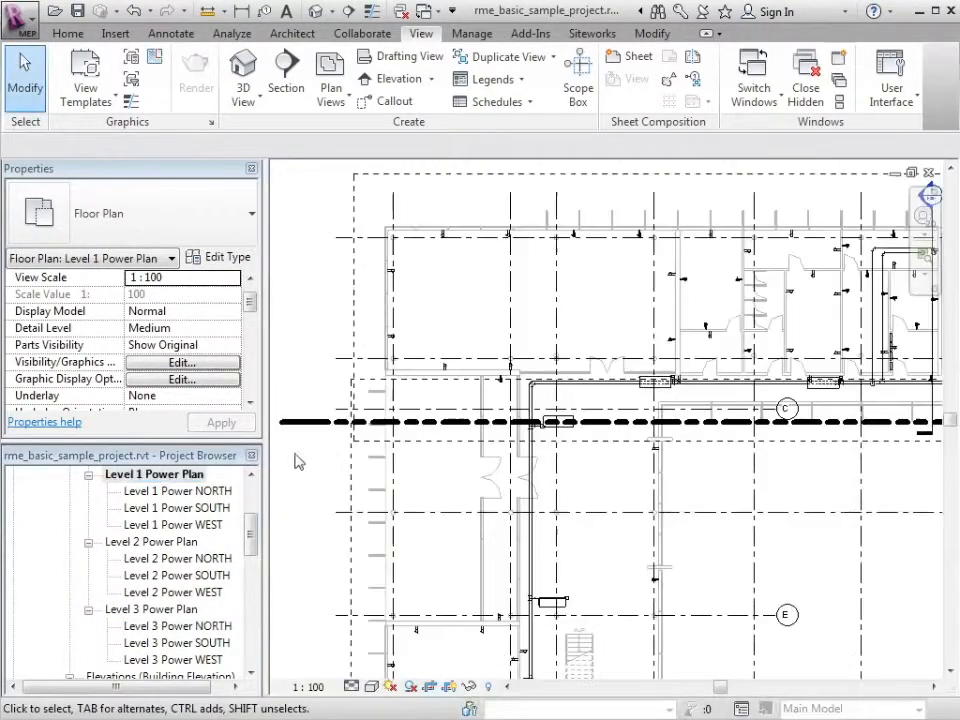
pyautogui.moveTo(810, 130)
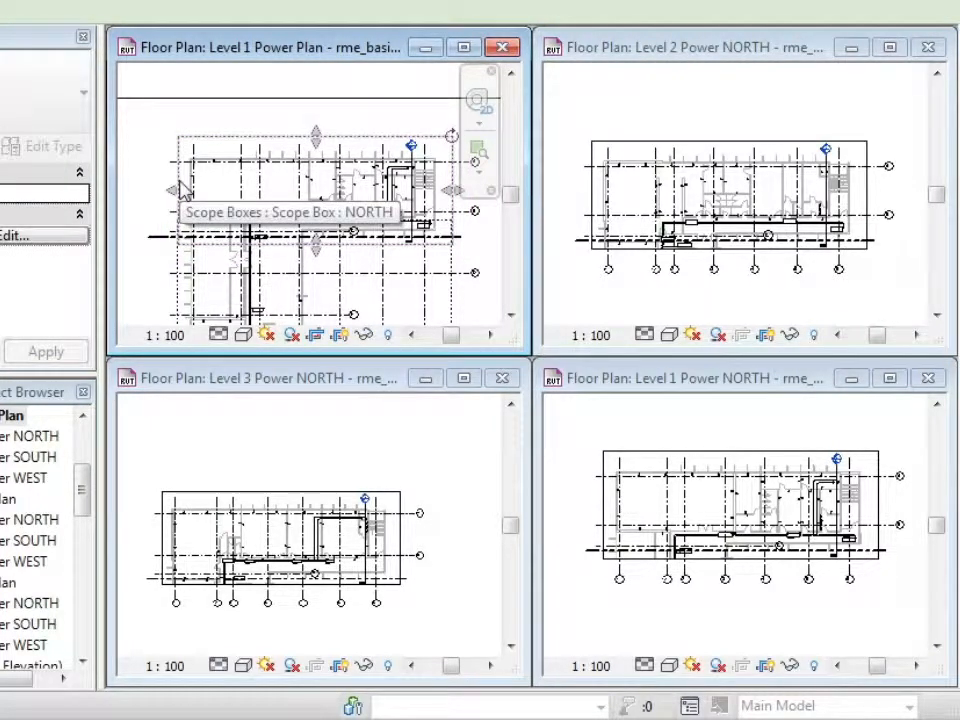
pyautogui.moveTo(170, 195)
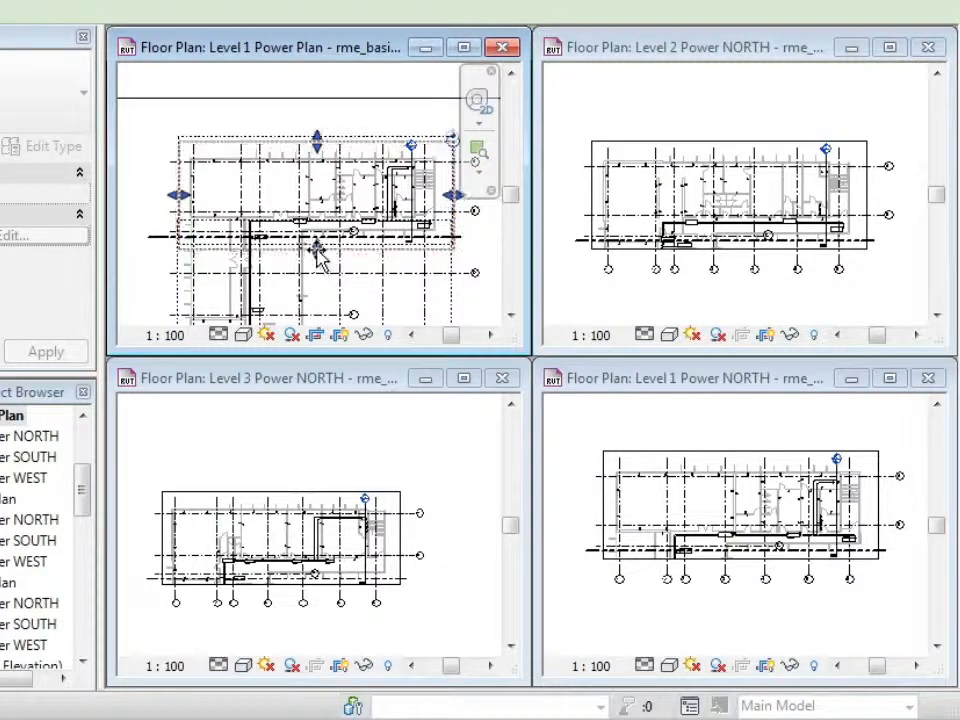
# Select the NORTH scope box and stretch it southward to enlarge all NORTH crops
pyautogui.click(315, 255)
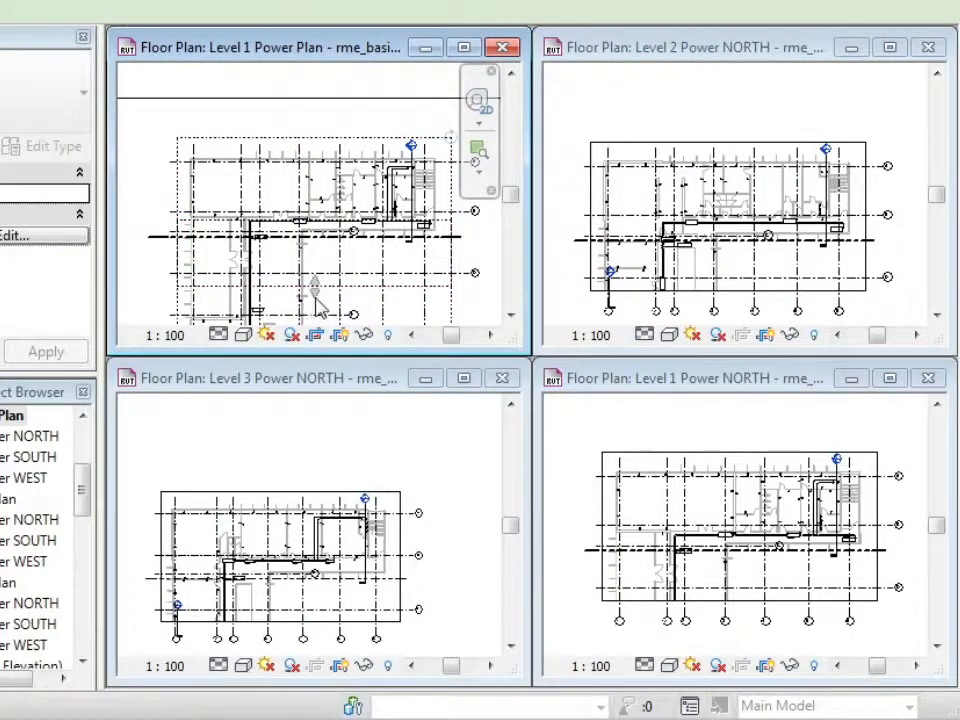
pyautogui.click(317, 265)
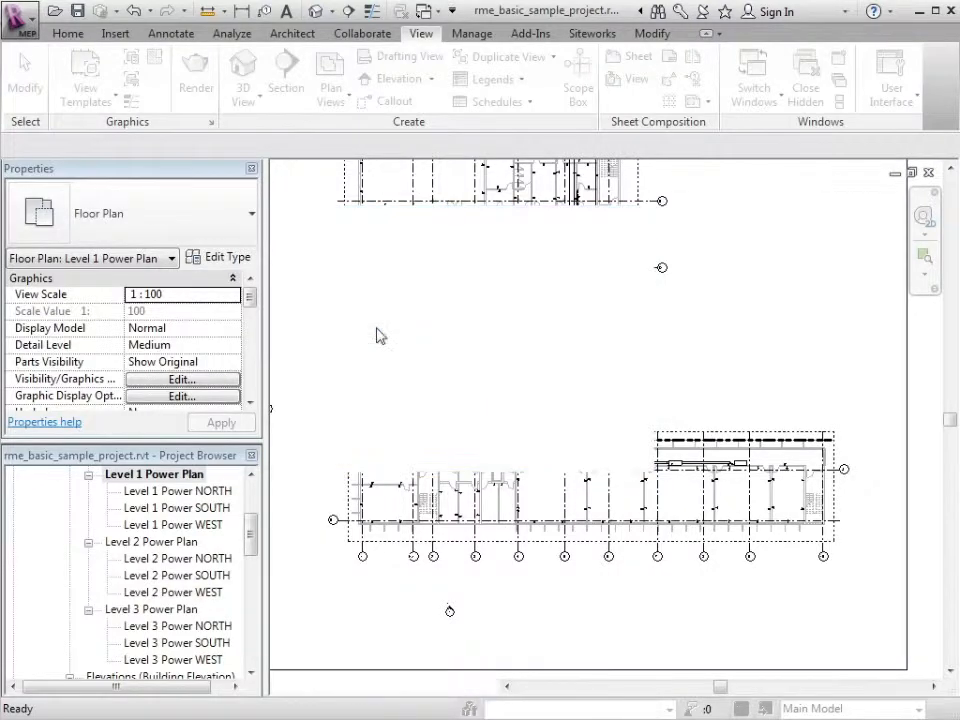
# Start a new scope box named SOUTH with a height of 25000
pyautogui.click(578, 75)
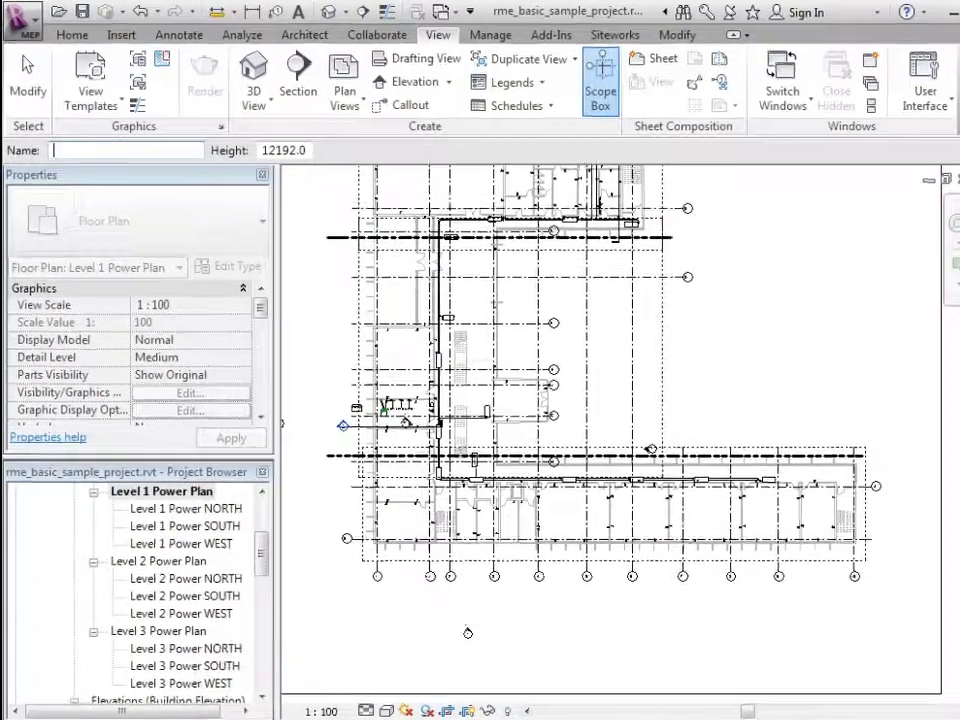
pyautogui.write('SOUT')
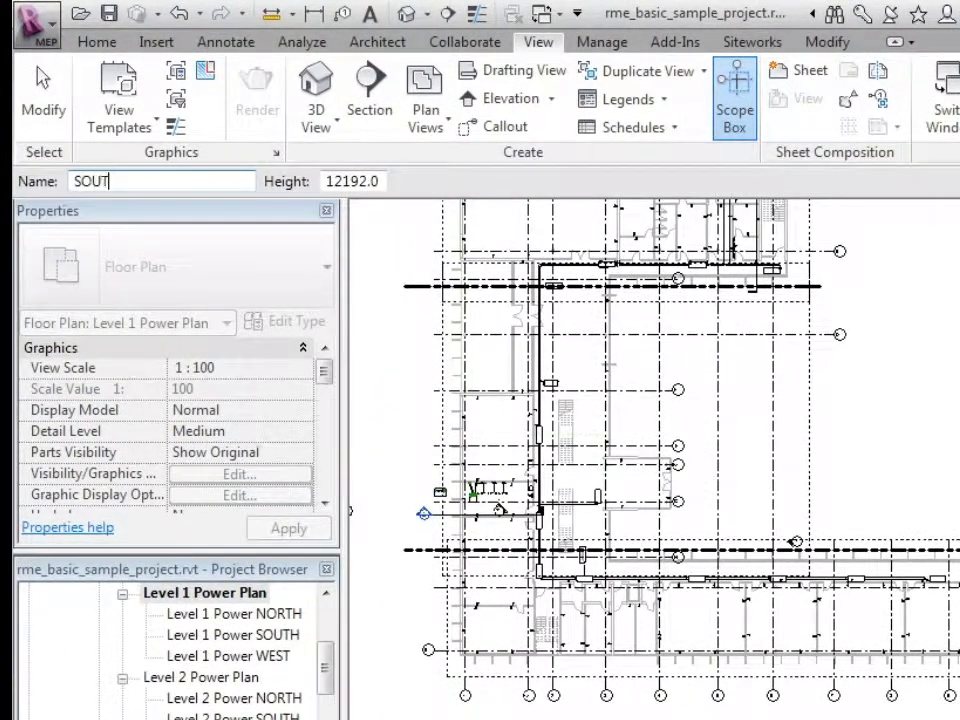
pyautogui.write('H')
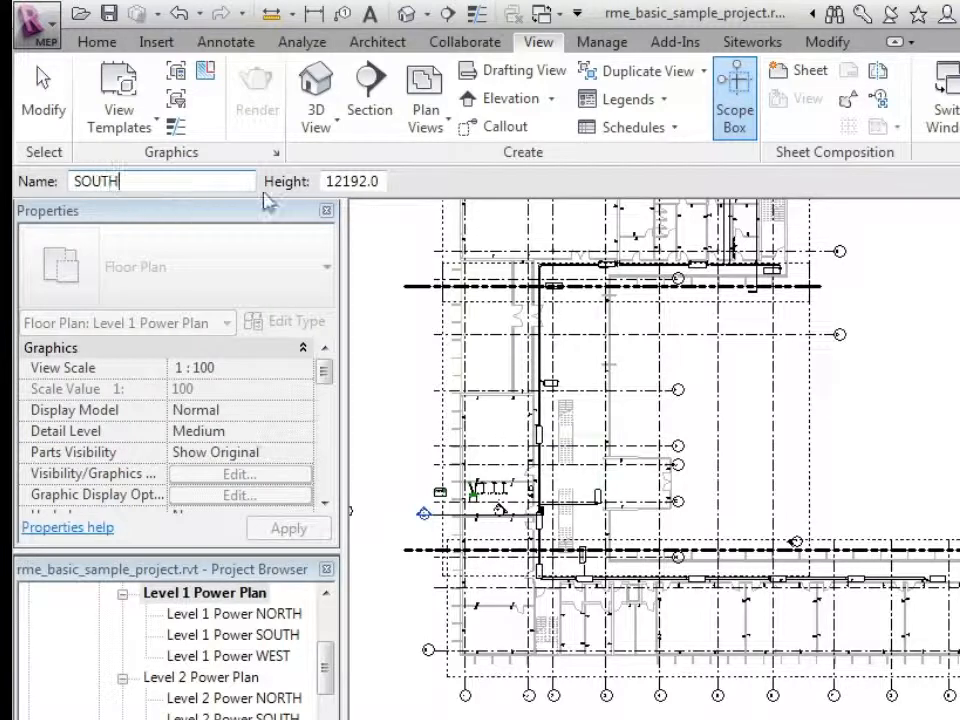
pyautogui.tripleClick(352, 181)
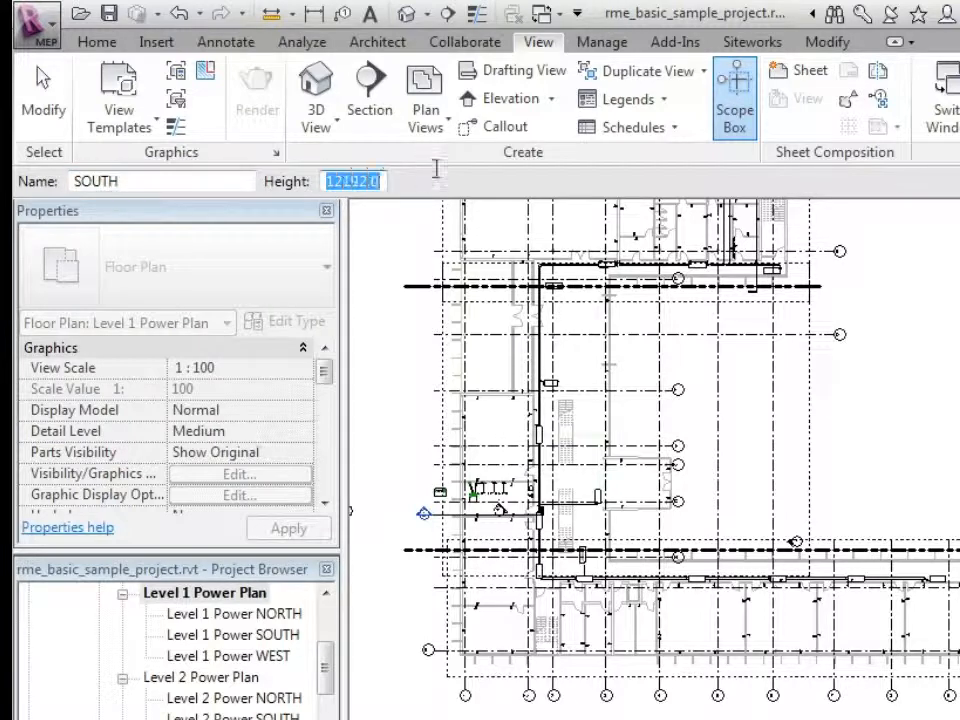
pyautogui.write('25000')
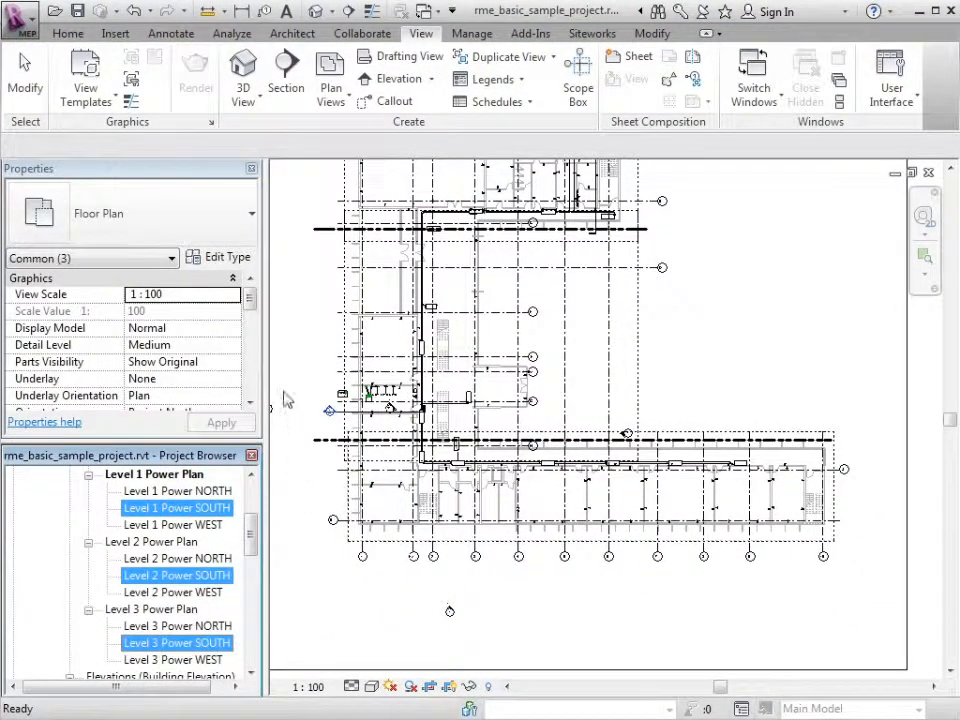
# Set the three Power SOUTH views' scope box to SOUTH and open Level 3 Power SOUTH
pyautogui.scroll(-3)
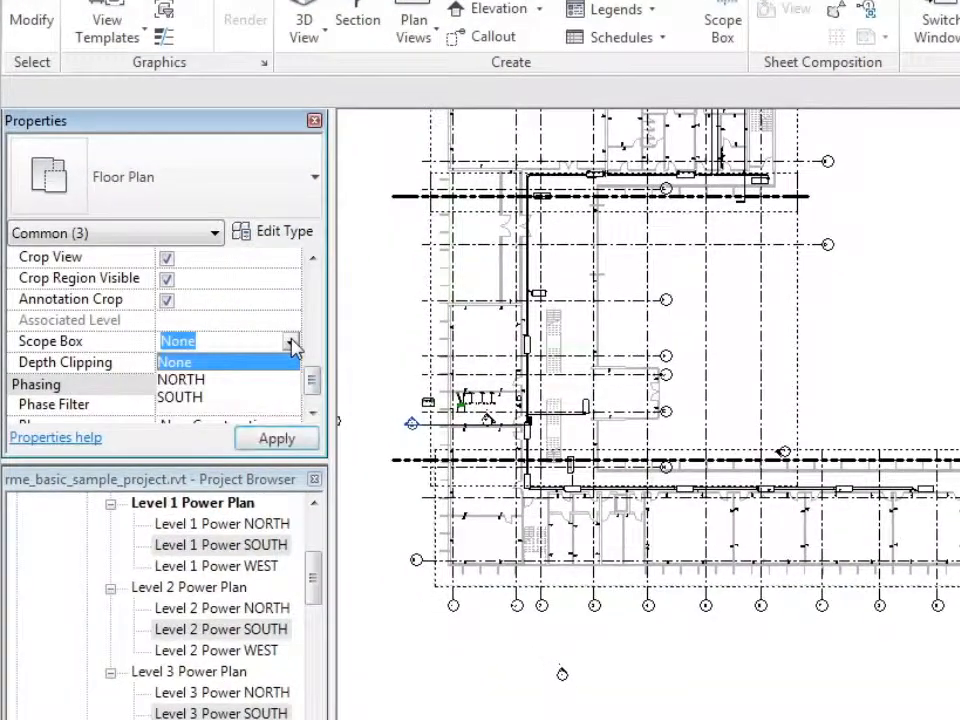
pyautogui.click(180, 397)
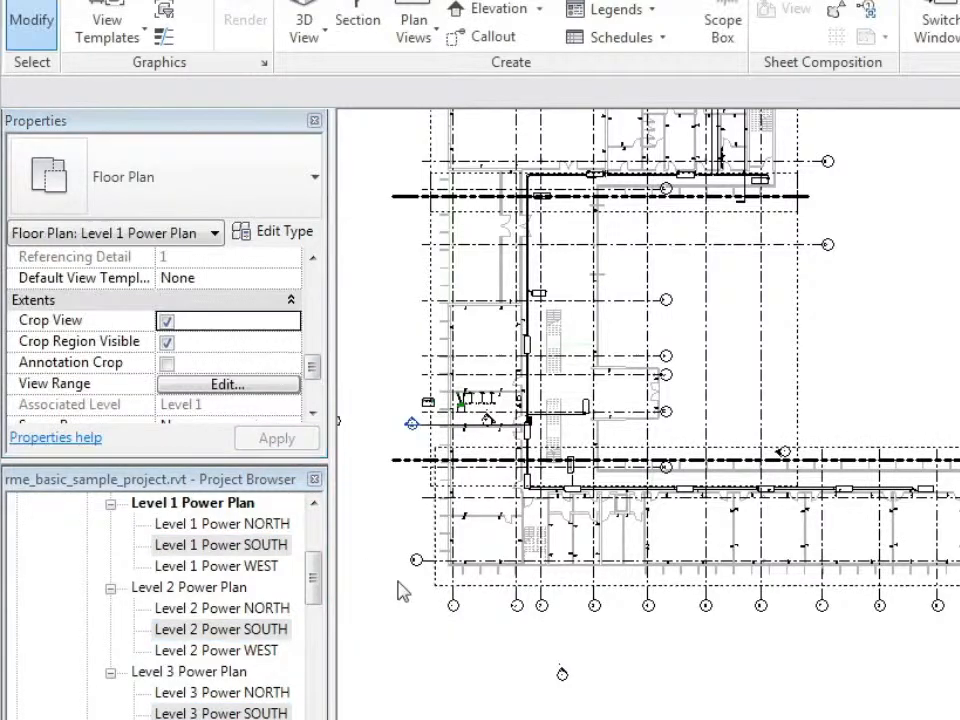
pyautogui.doubleClick(215, 629)
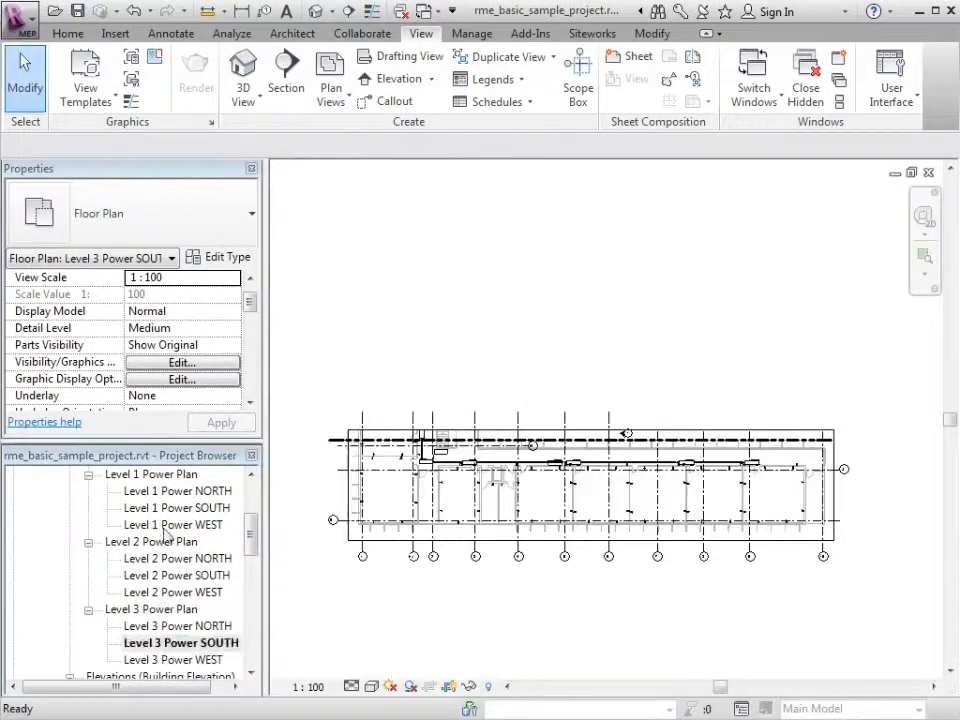
# Switch back to the Level 1 Power Plan view
pyautogui.doubleClick(151, 473)
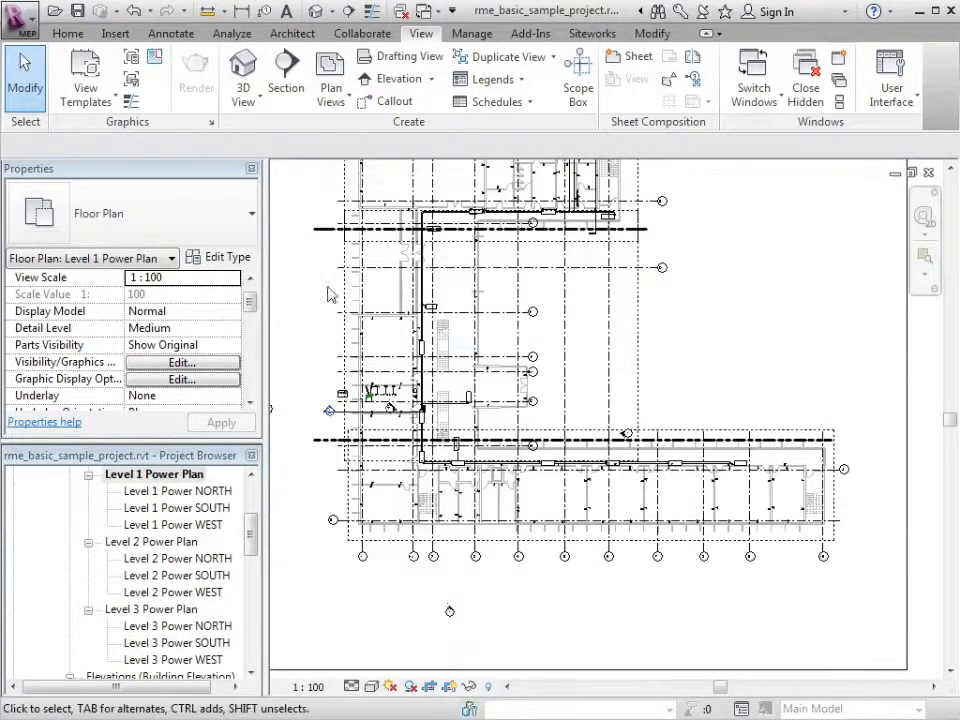
pyautogui.moveTo(840, 100)
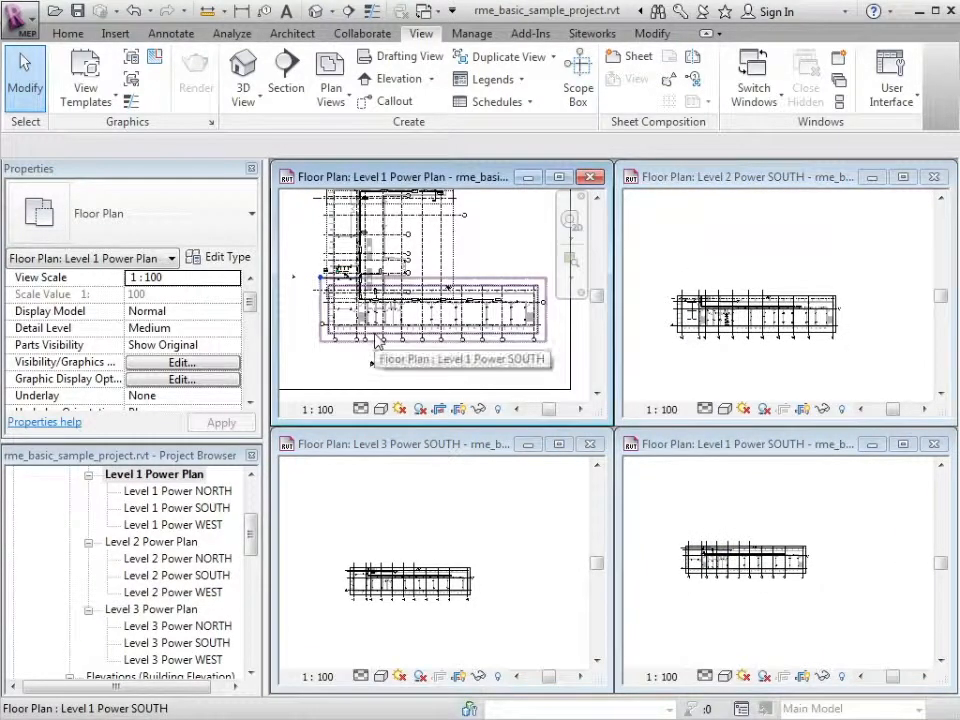
# Select the SOUTH scope box in the Level 1 Power Plan
pyautogui.click(435, 307)
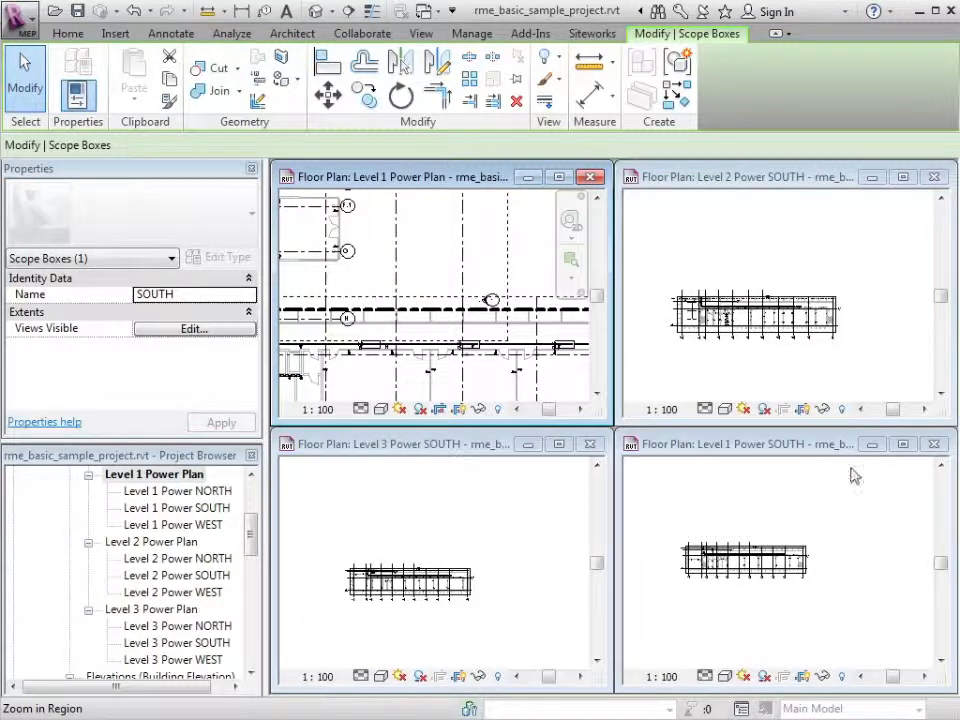
pyautogui.moveTo(480, 535)
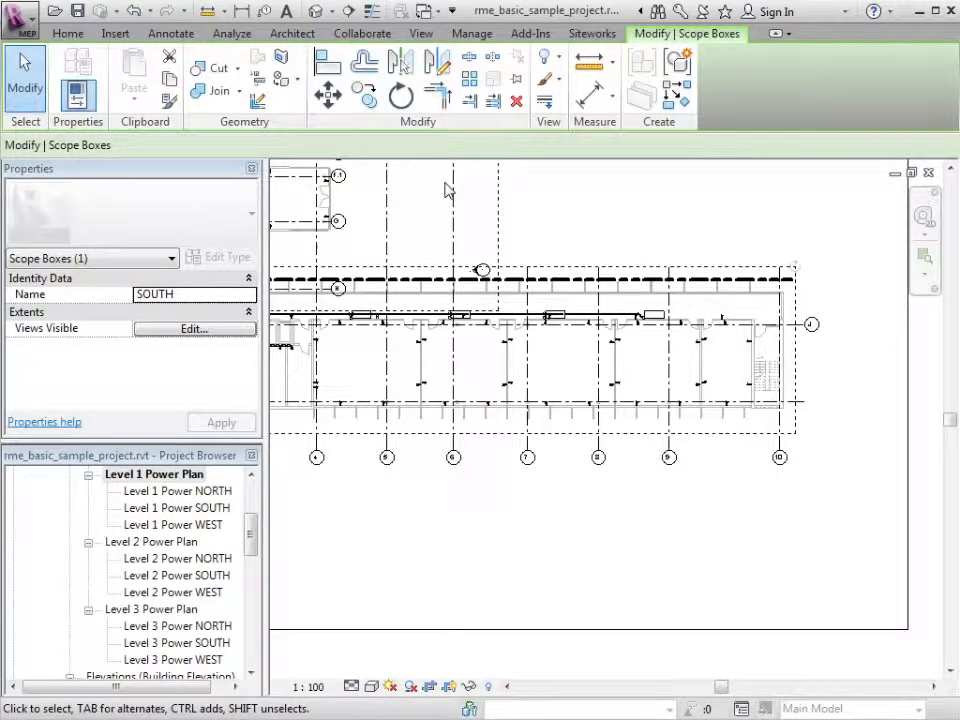
pyautogui.moveTo(430, 488)
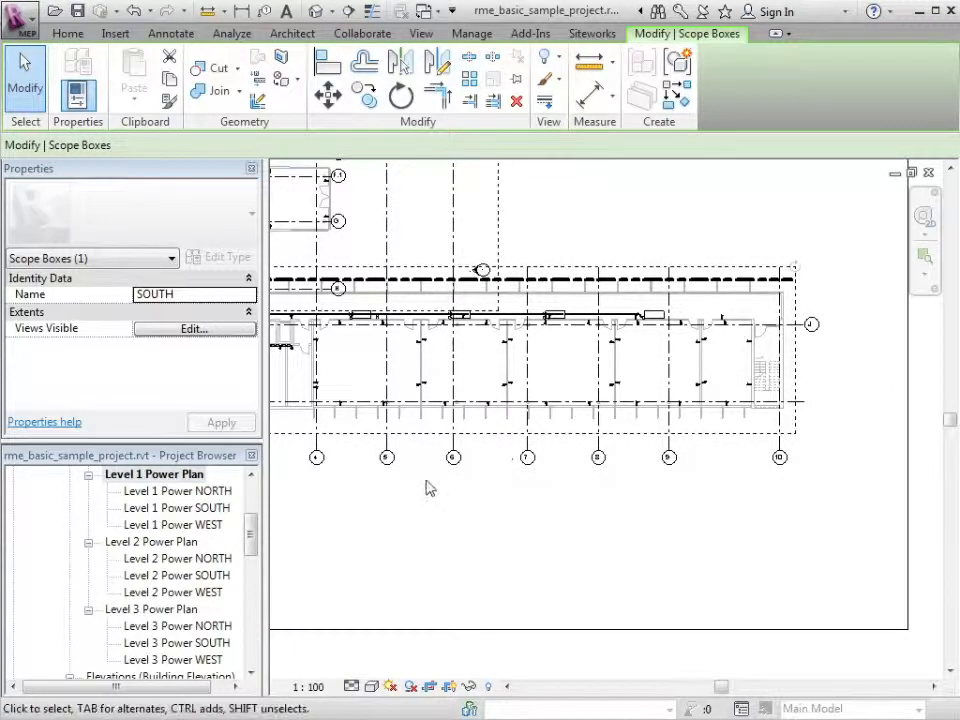